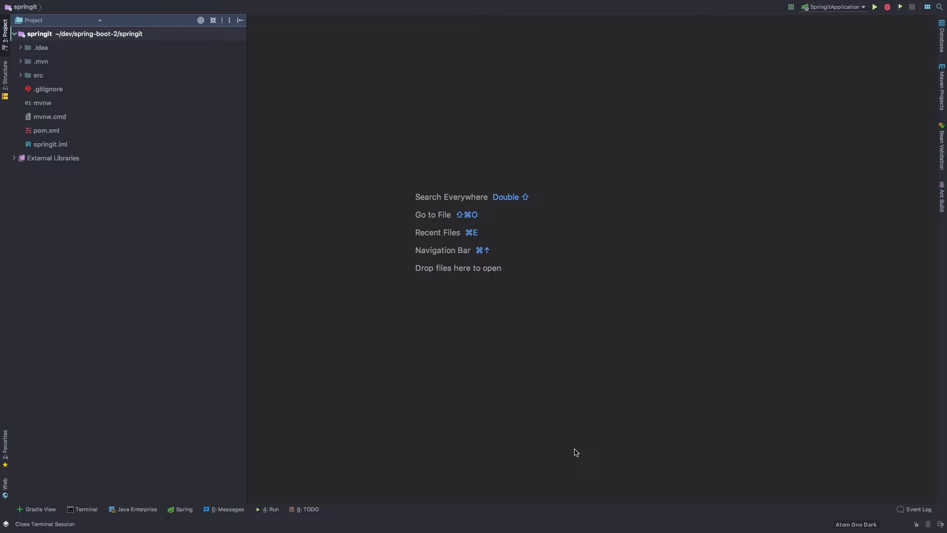
mouse_move(231, 296)
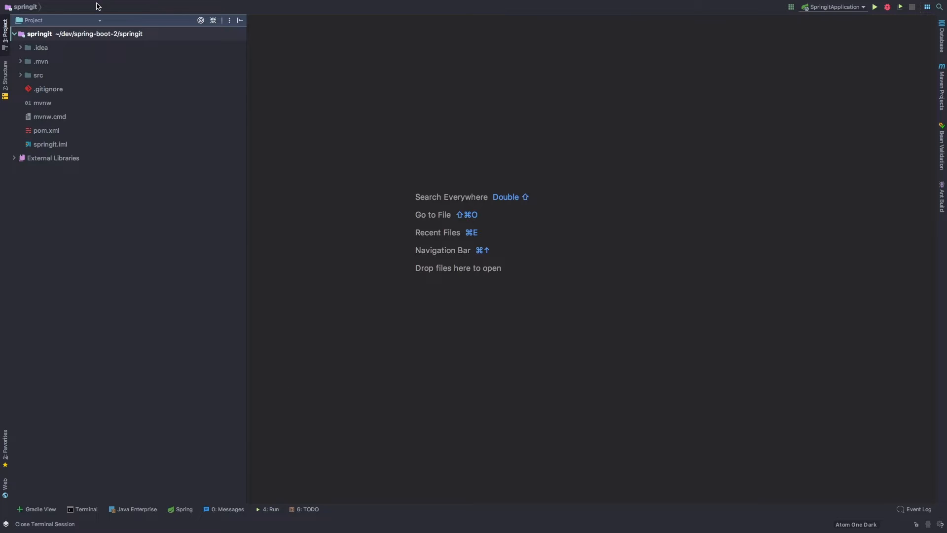
Show the File menu with the project-level commands for springit
left_click(82, 6)
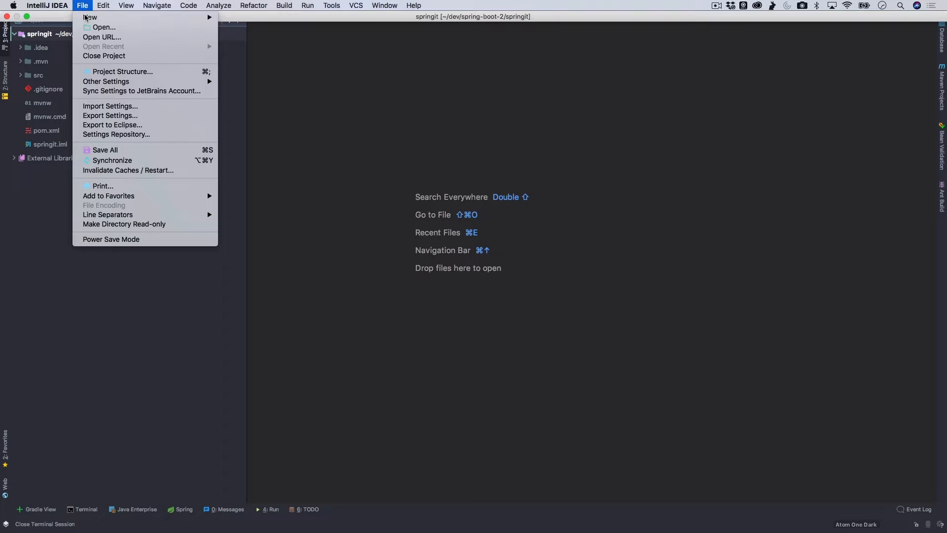
mouse_move(120, 71)
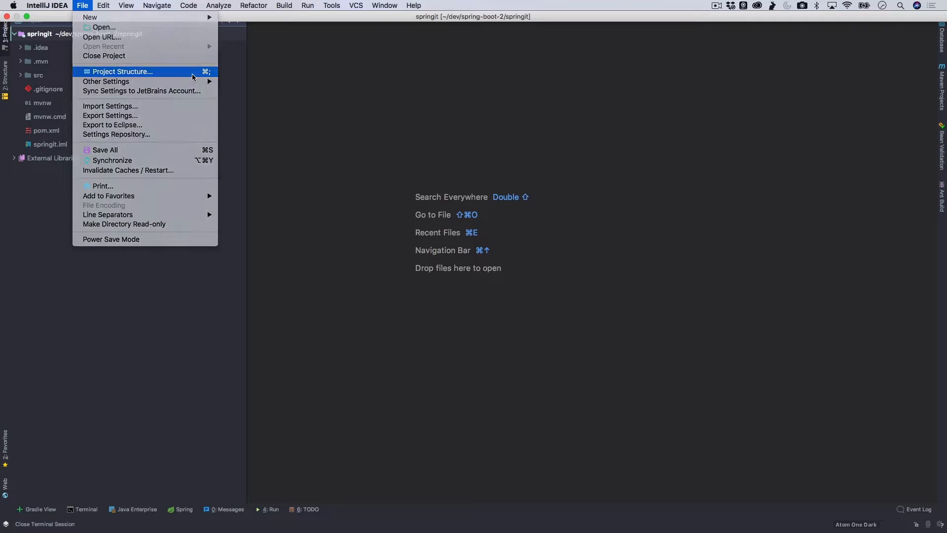
Open Project Structure, showing SDK 9.0 and language level 9 for springit
left_click(122, 71)
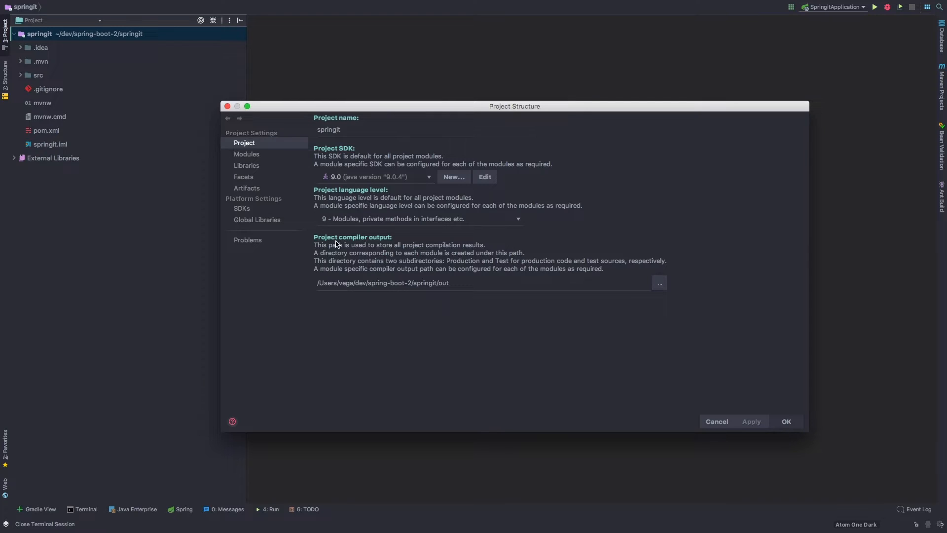
mouse_move(373, 184)
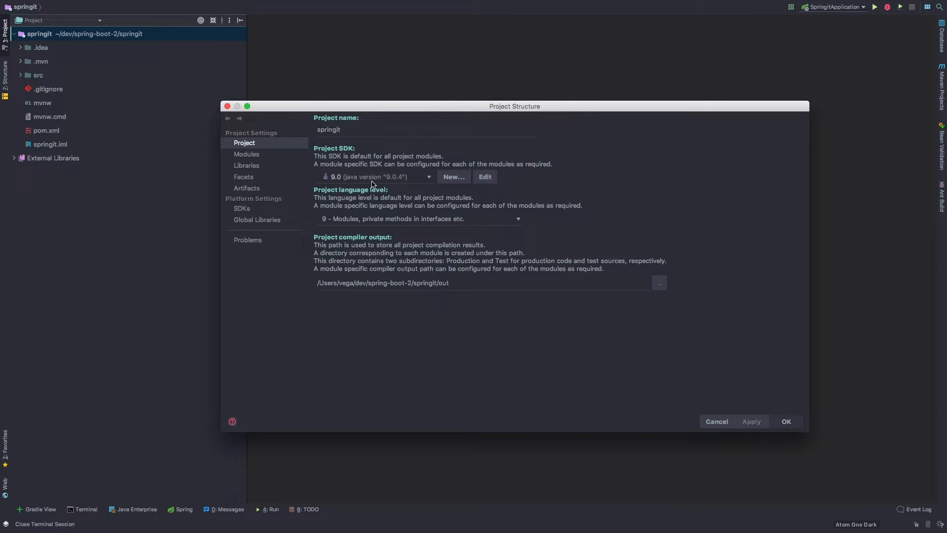
mouse_move(360, 222)
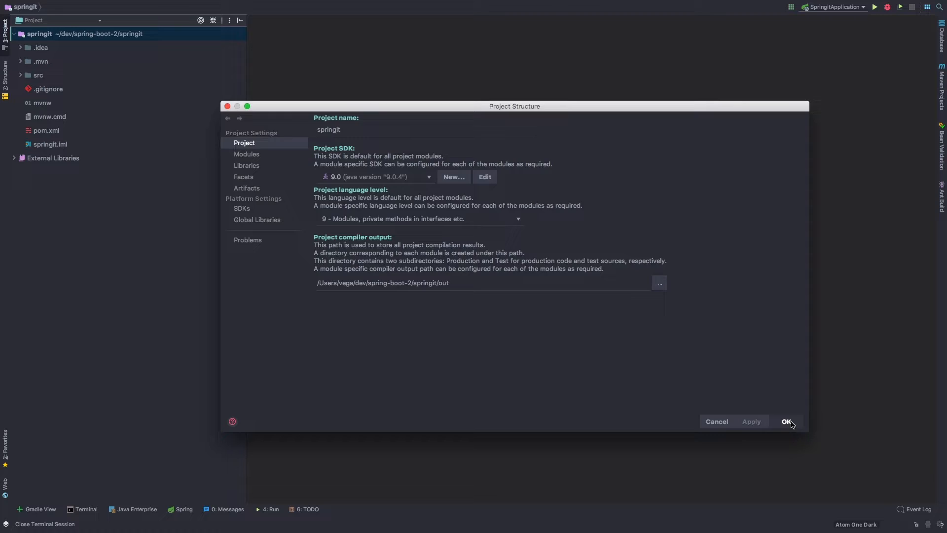
Dismiss Project Structure with OK, then expand and collapse External Libraries to glance at JDK 9.0 and Maven dependencies
left_click(787, 421)
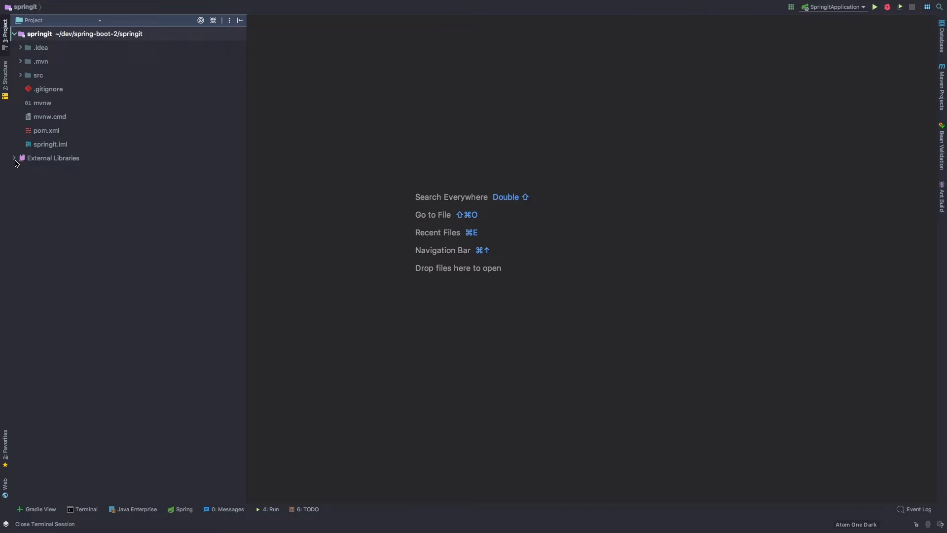
left_click(14, 158)
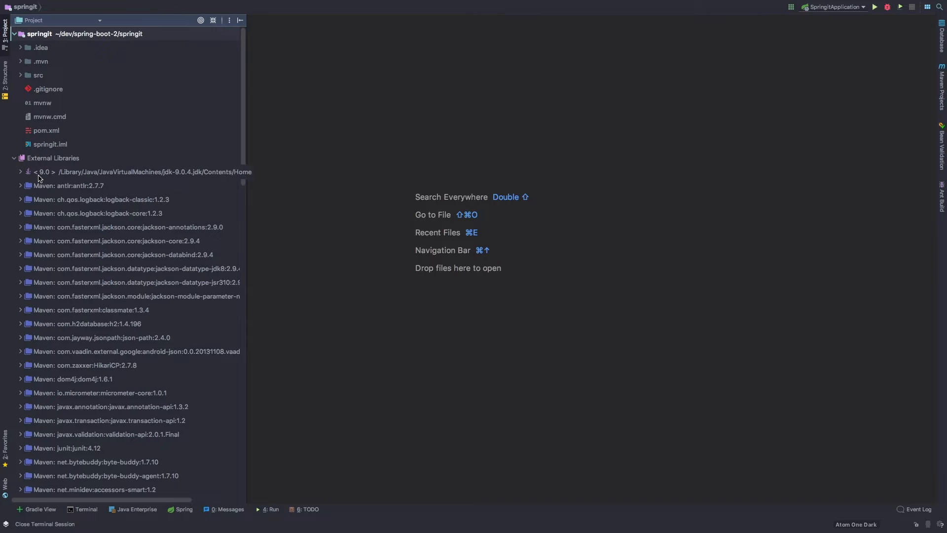
left_click(13, 158)
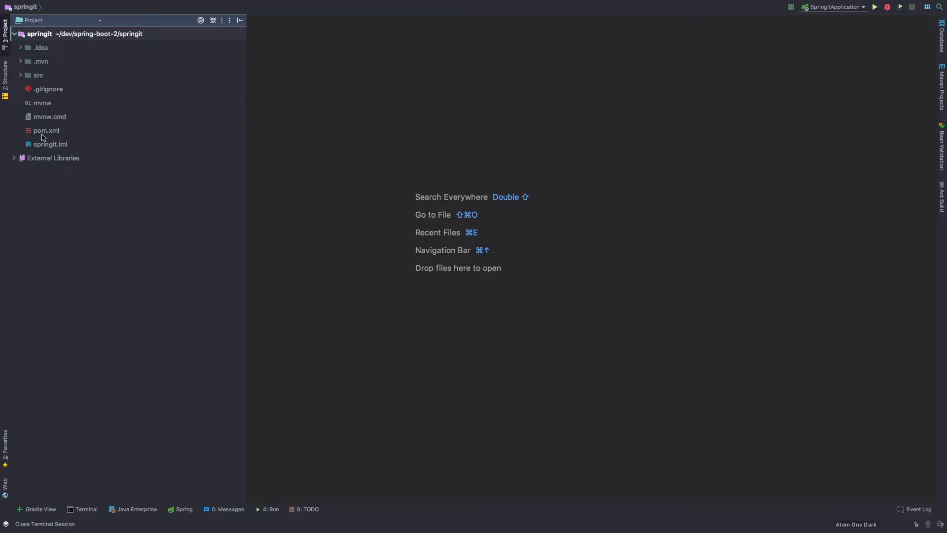
mouse_move(37, 113)
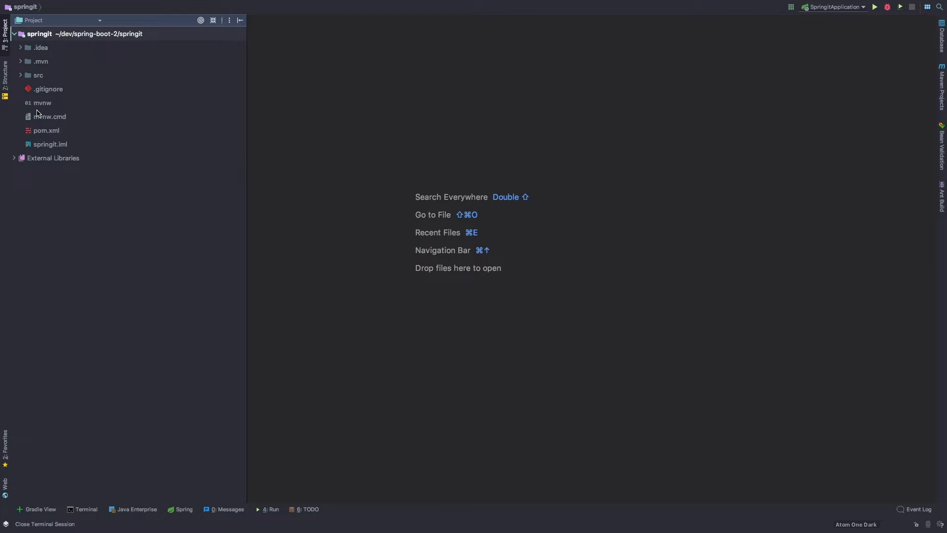
mouse_move(45, 119)
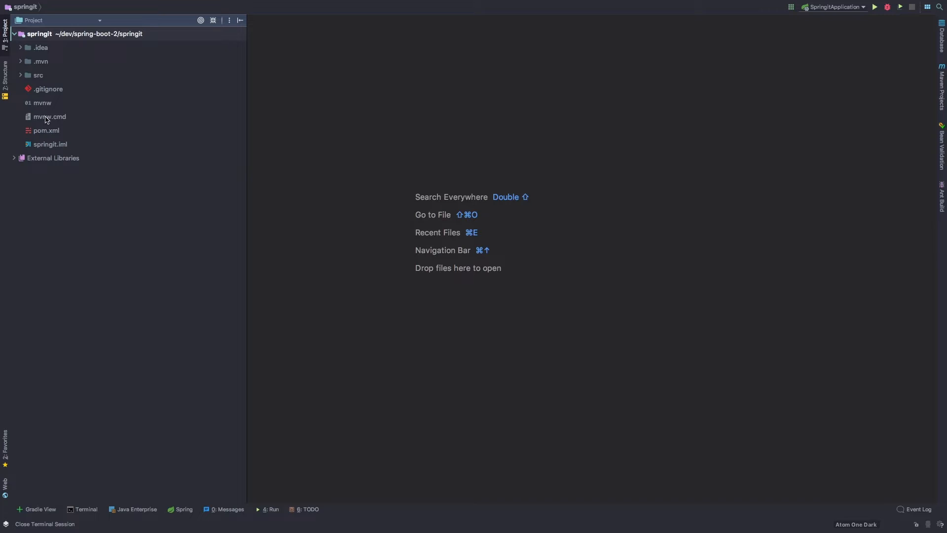
mouse_move(48, 123)
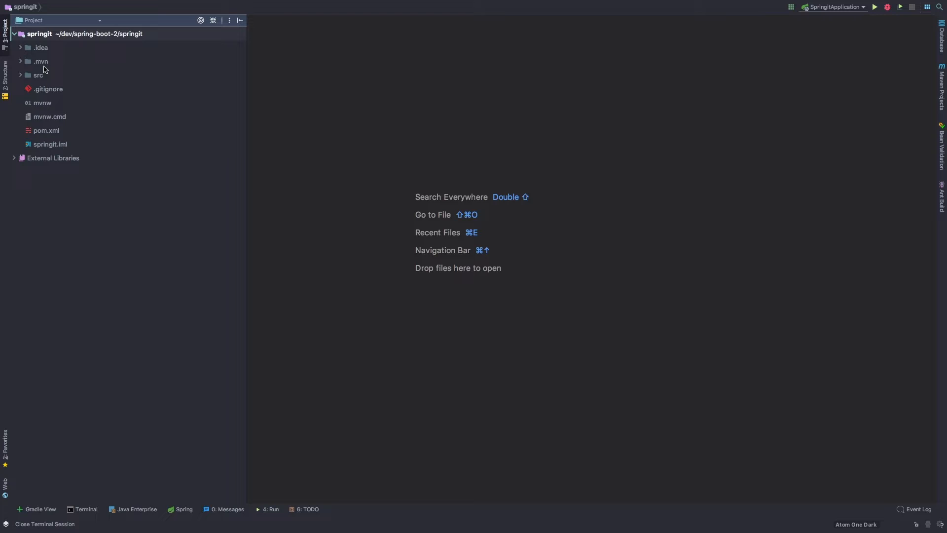
mouse_move(49, 69)
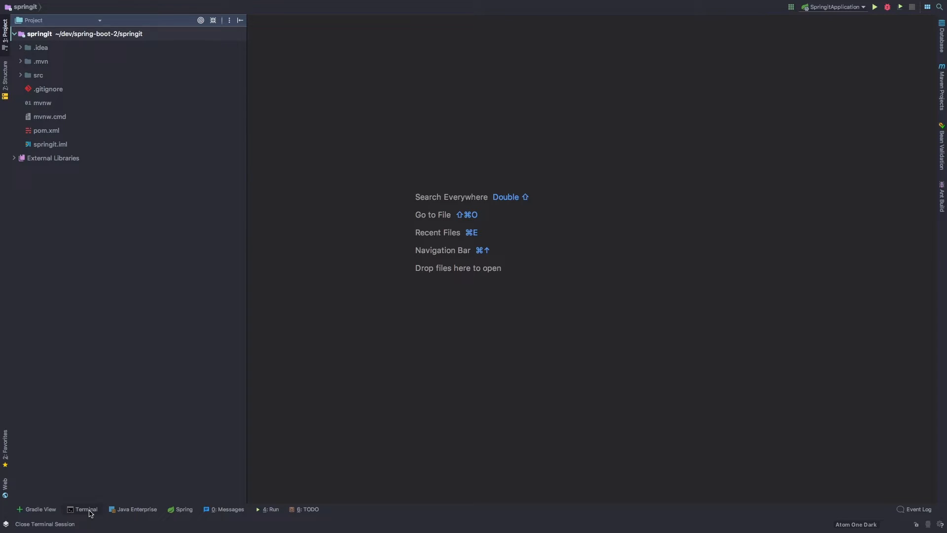
Run mvn in the terminal (command not found), begin a ./mvnw command, then hide the terminal
left_click(86, 509)
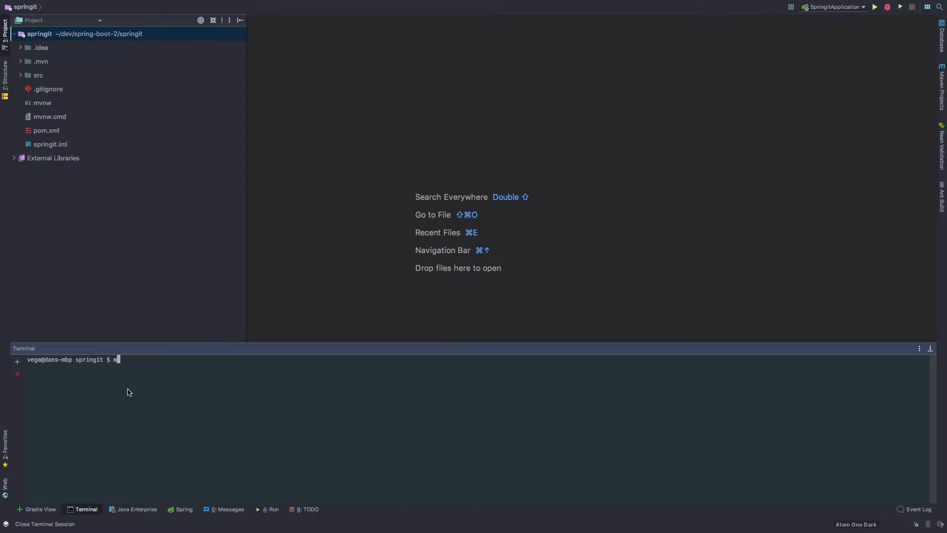
type("vn")
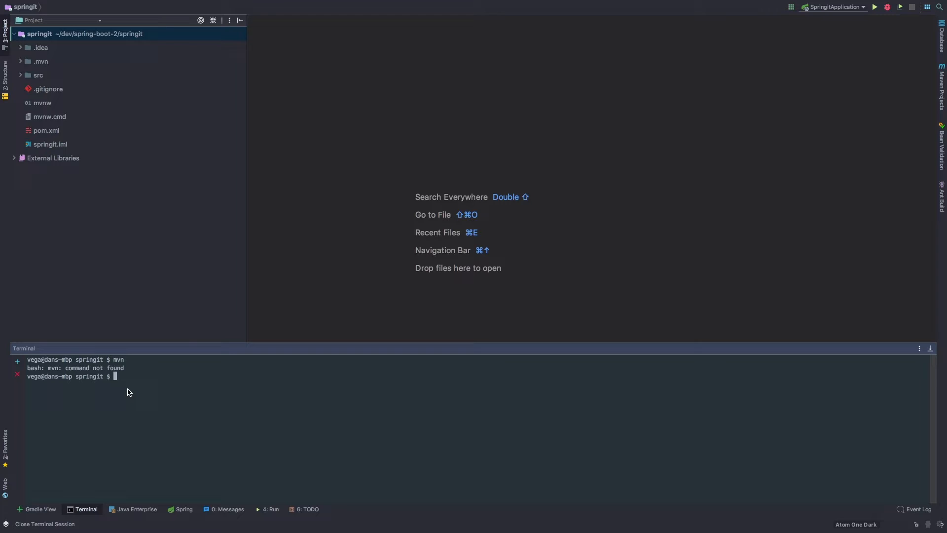
type("./")
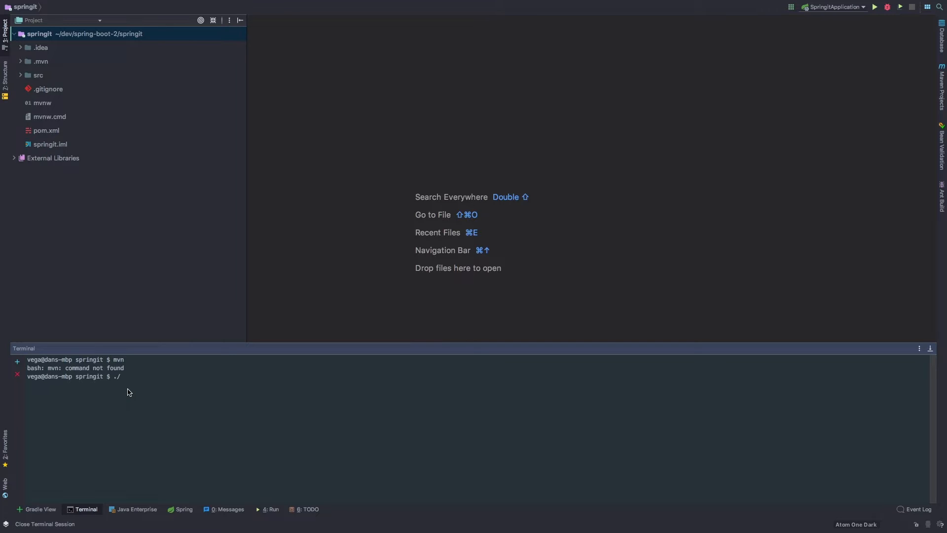
type("mvnw cle")
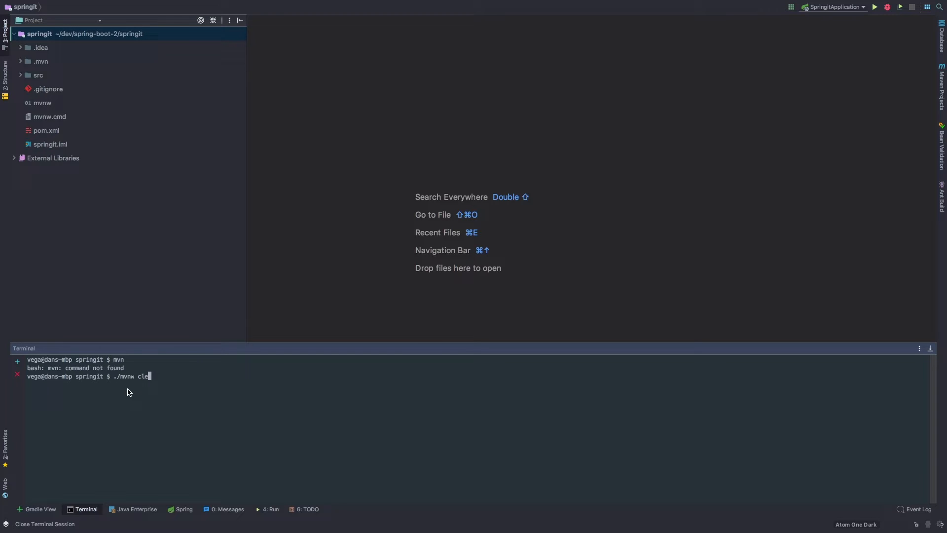
key("Enter")
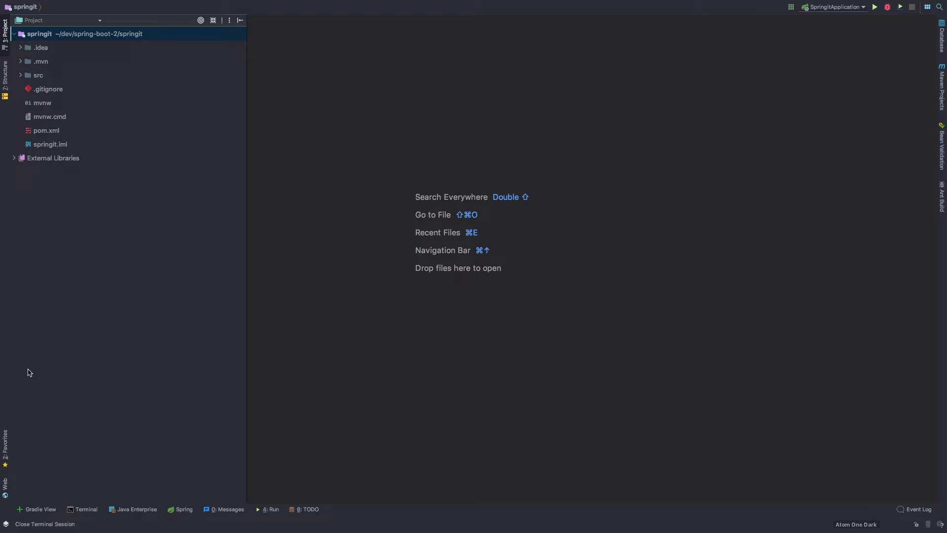
Open springit's pom.xml showing the Spring Boot 2.0.0.RELEASE parent, Java 9 and dependencies
double_click(46, 131)
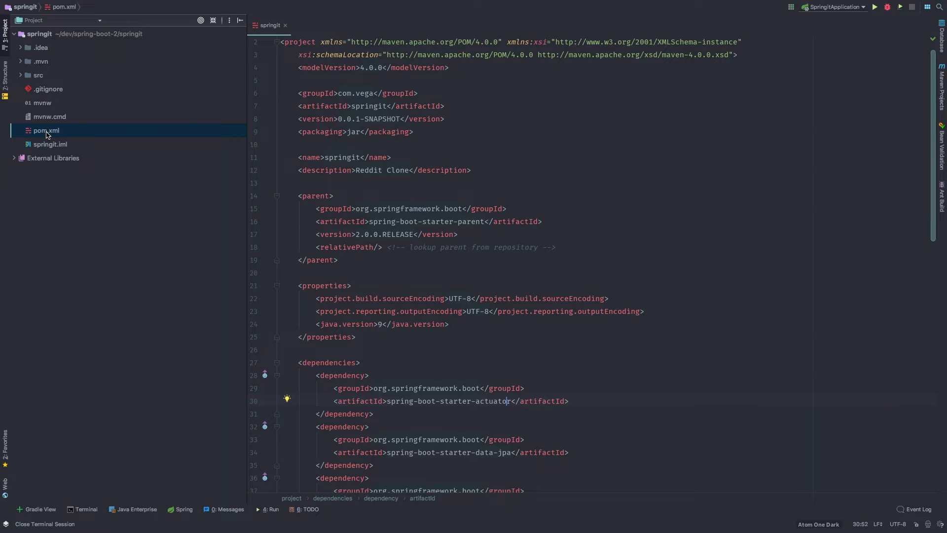
mouse_move(88, 137)
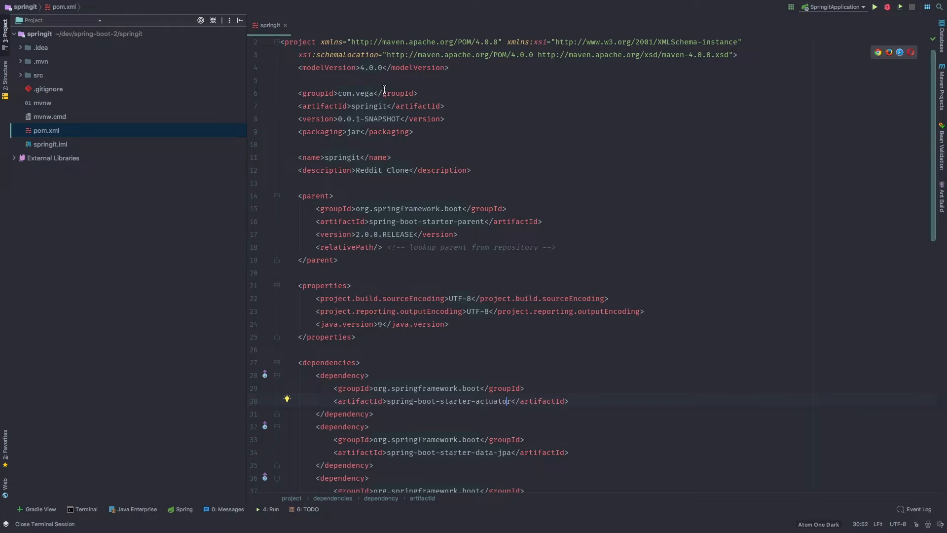
mouse_move(411, 127)
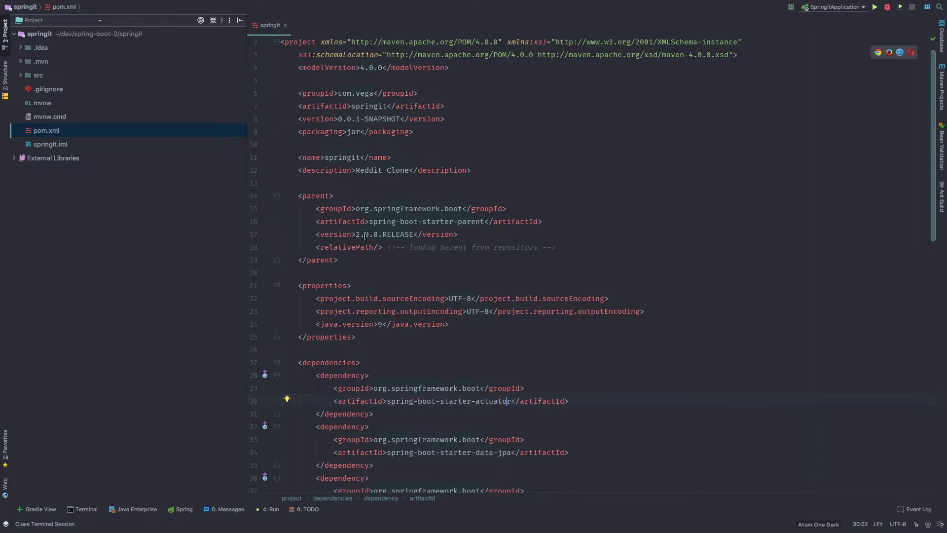
mouse_move(290, 177)
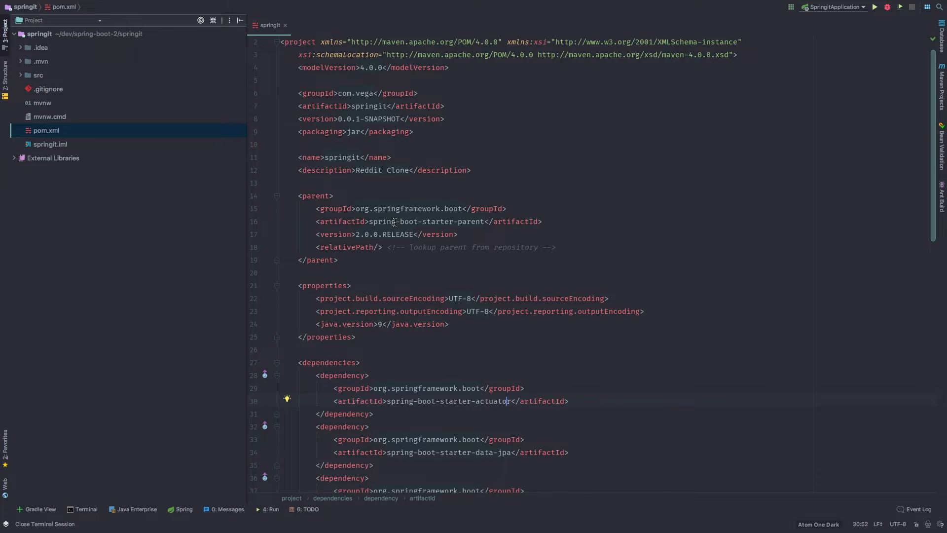
mouse_move(397, 219)
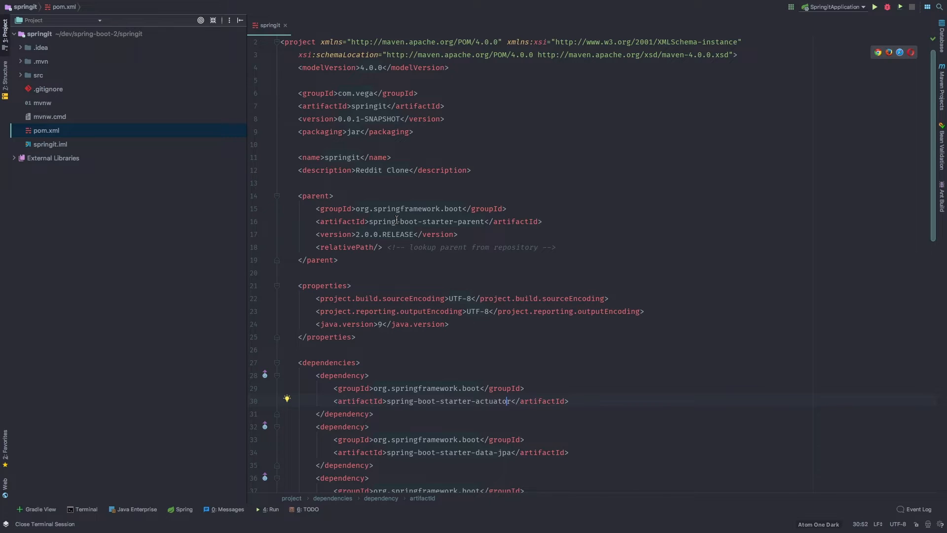
mouse_move(510, 188)
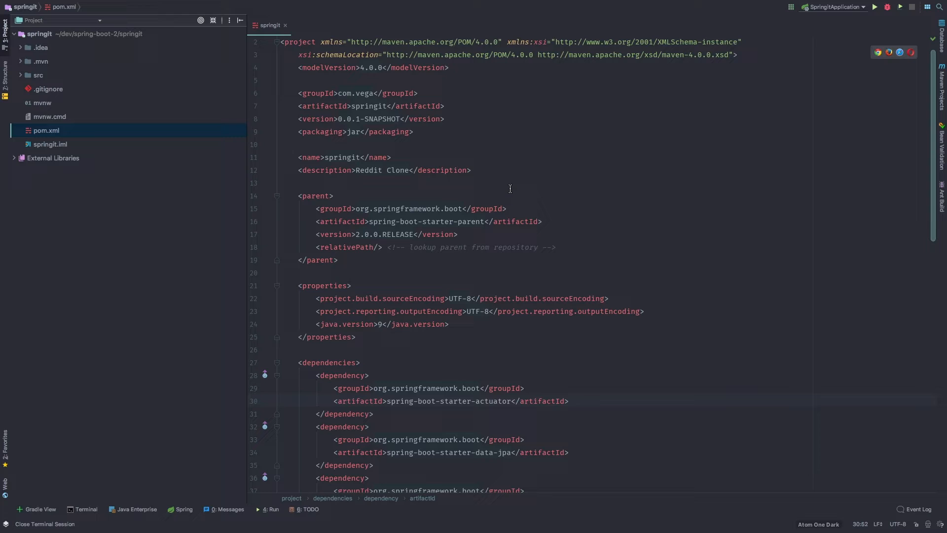
mouse_move(424, 221)
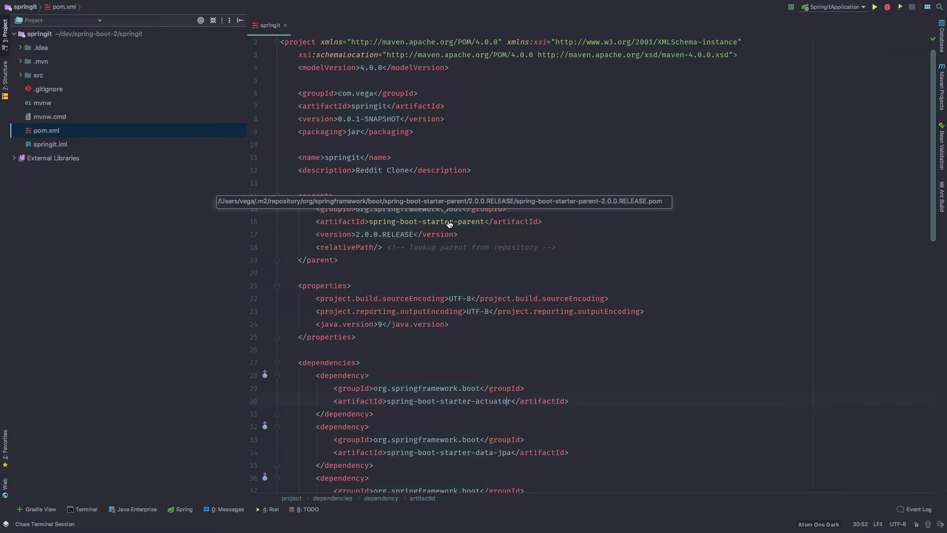
Jump into the spring-boot-starter-parent 2.0.0.RELEASE POM and scroll through its contents
left_click(424, 221)
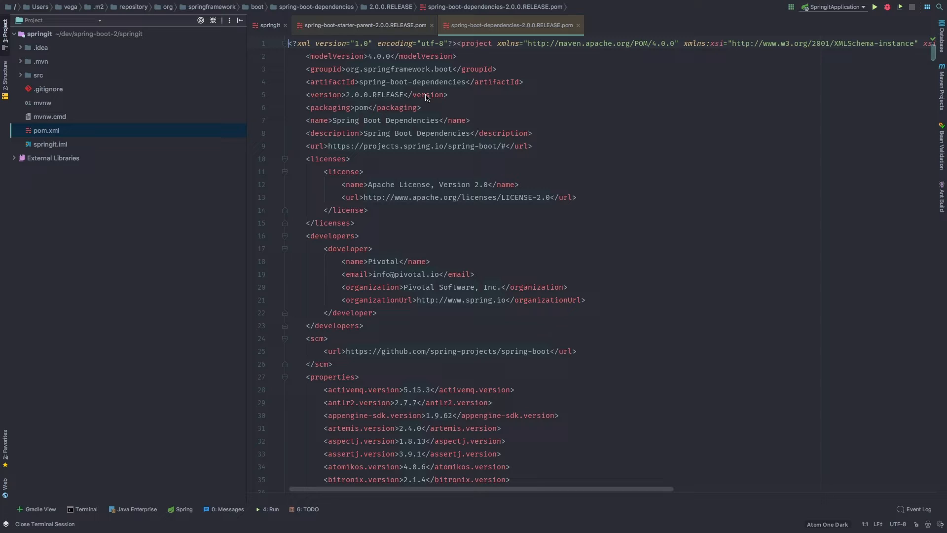
scroll("down", 3)
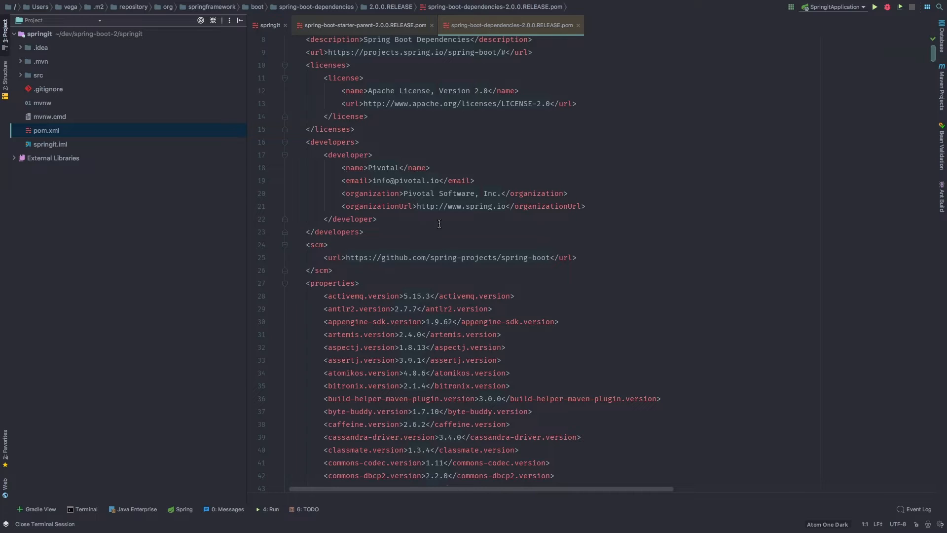
scroll("down", 3)
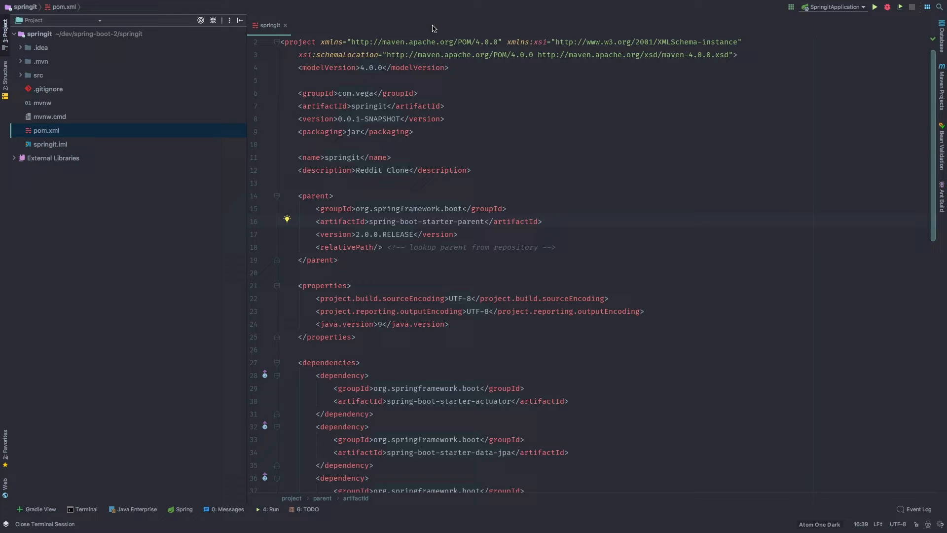
scroll("down", 3)
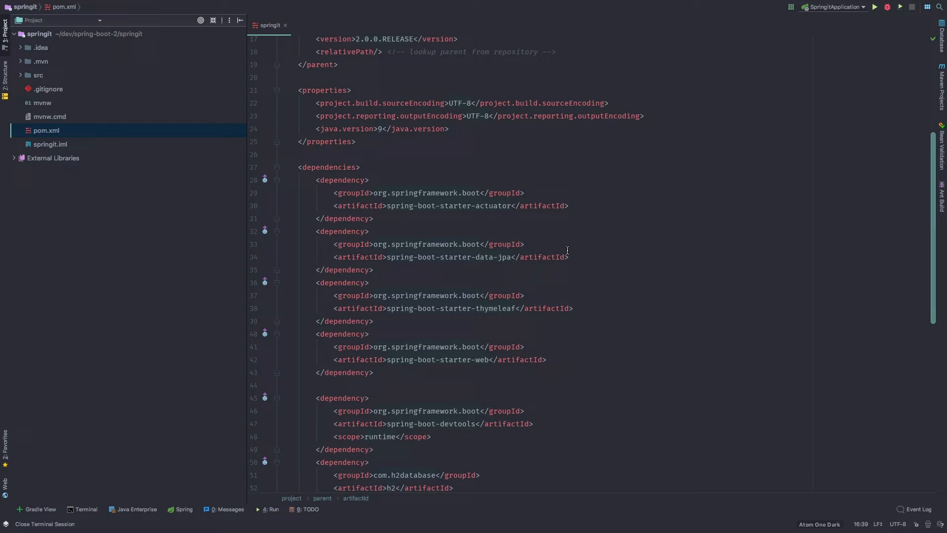
scroll("down", 3)
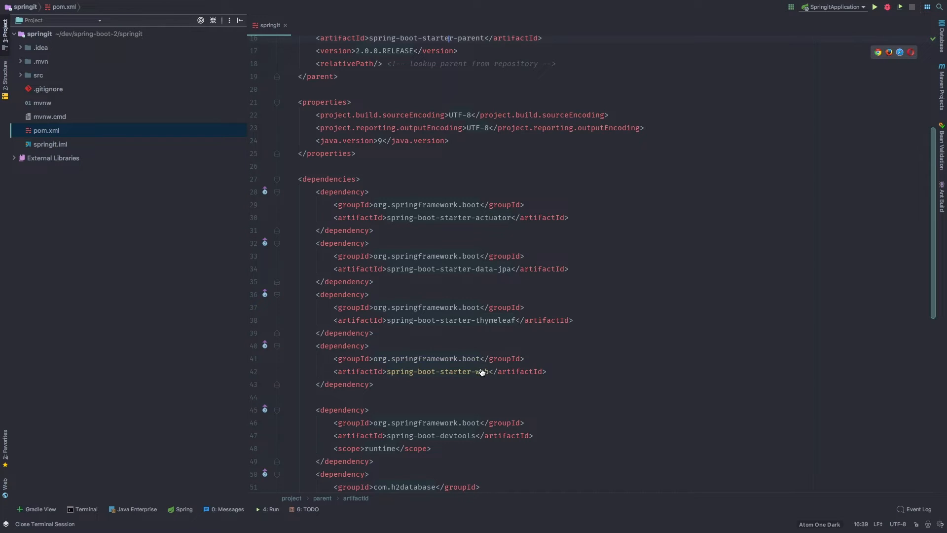
left_click(458, 372)
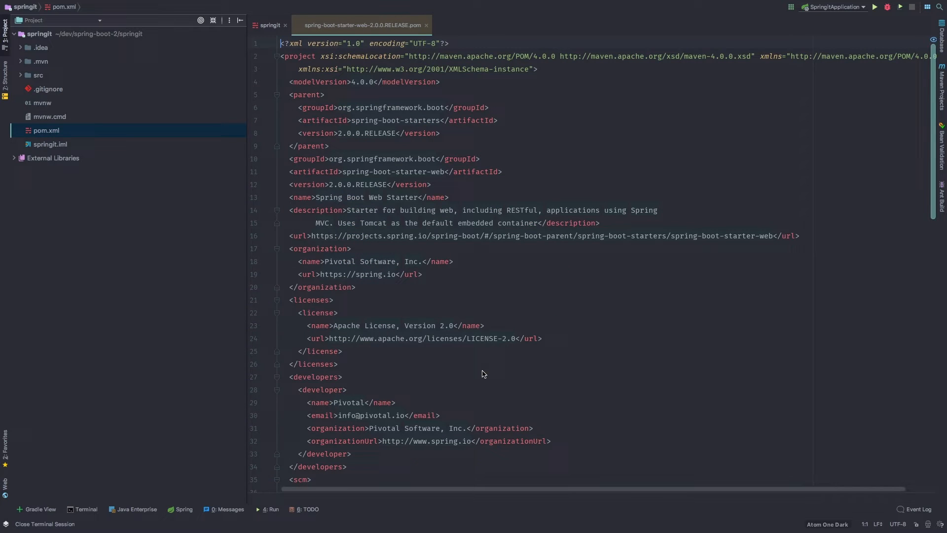
scroll("down", 3)
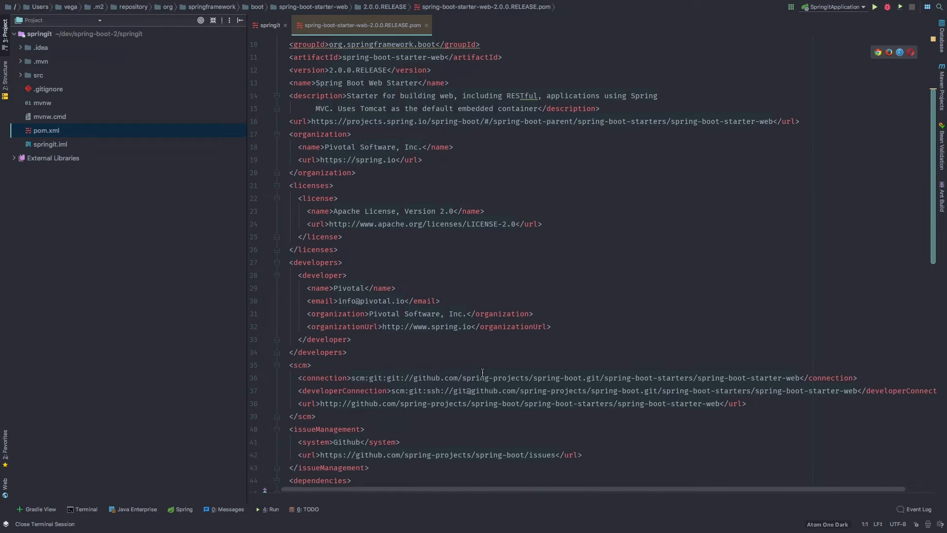
scroll("down", 3)
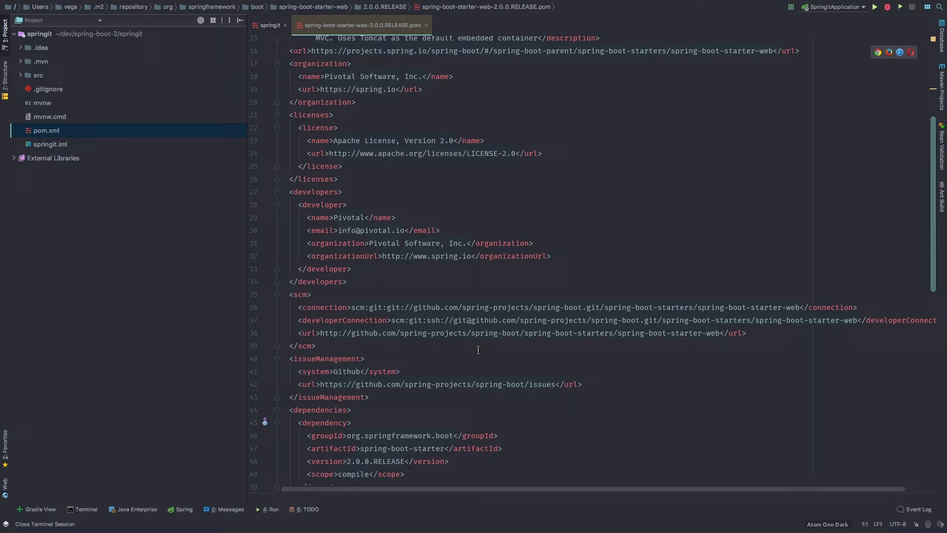
scroll("down", 3)
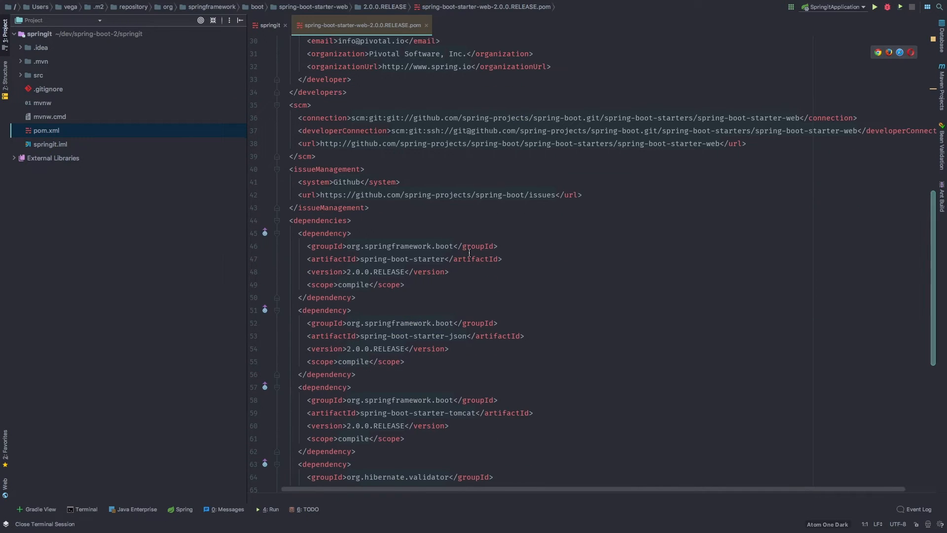
scroll("down", 3)
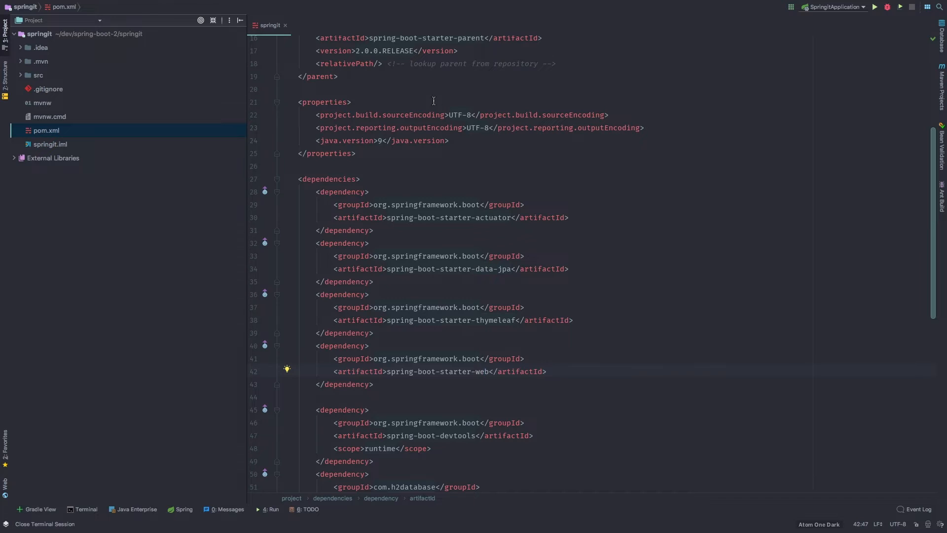
Expand src > main > java > com.vega.springit, peek at resources, and select the SpringitApplication class
scroll("down", 3)
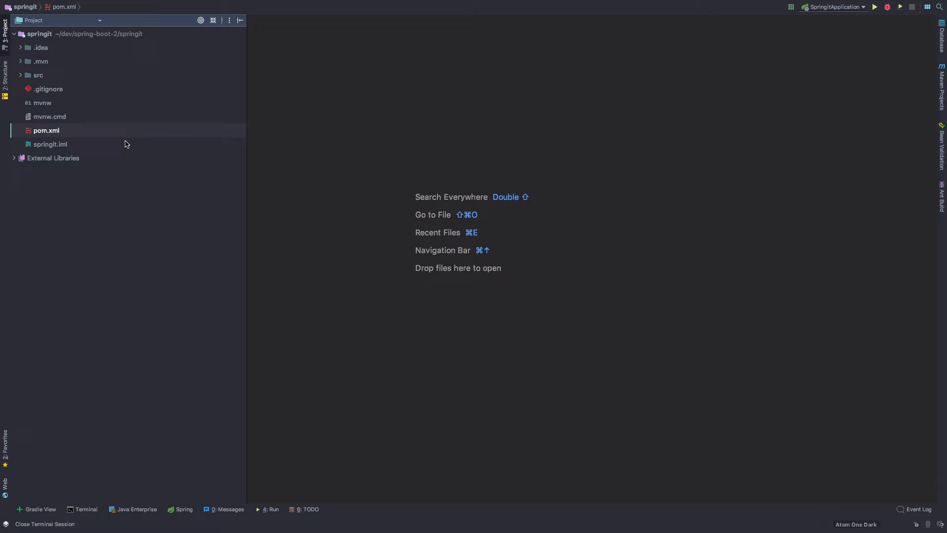
mouse_move(82, 125)
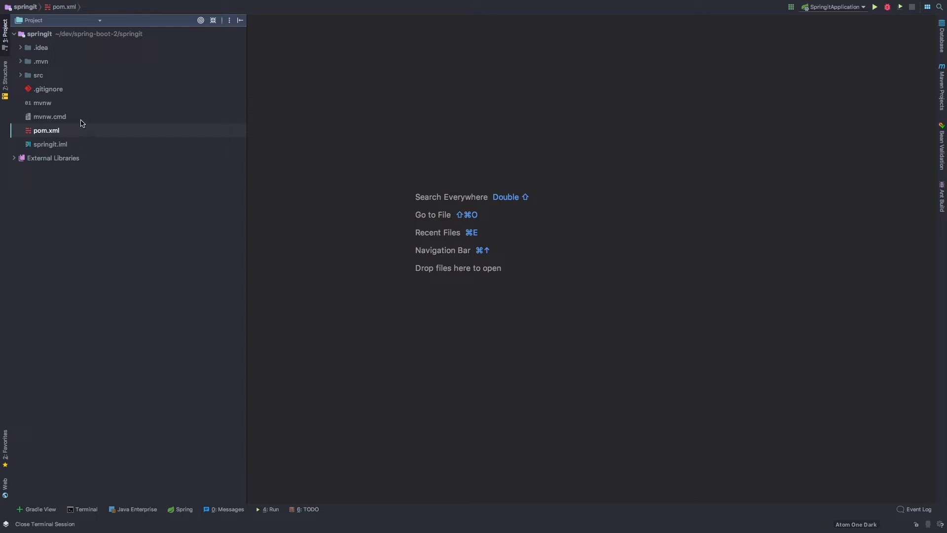
left_click(20, 75)
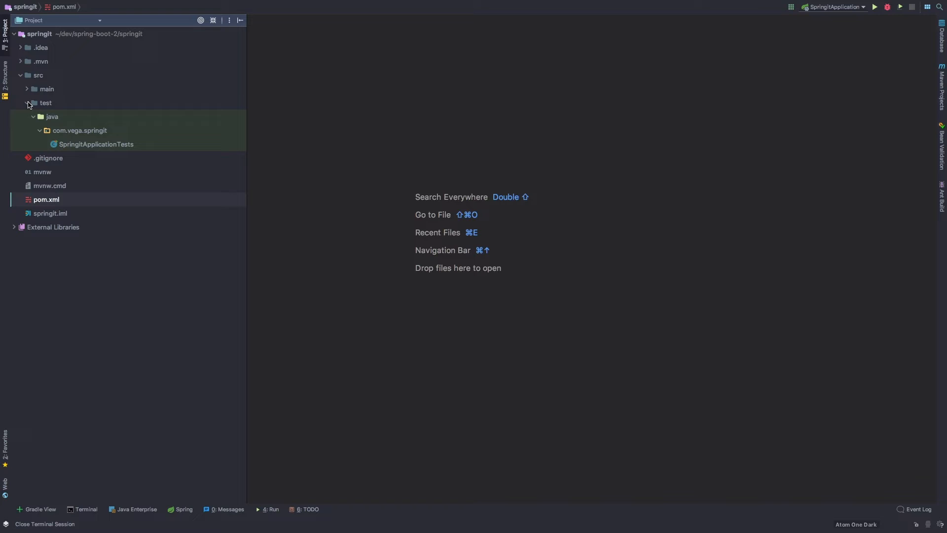
mouse_move(74, 147)
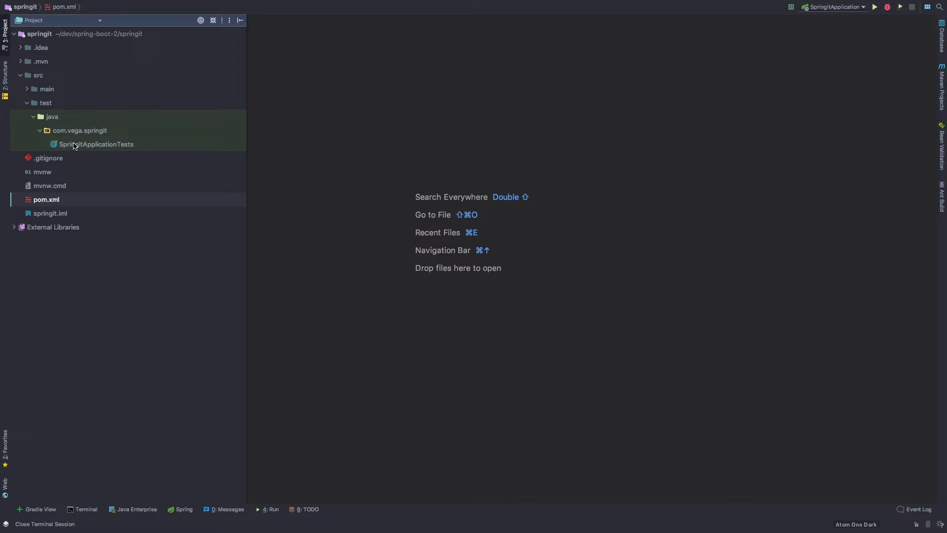
left_click(45, 101)
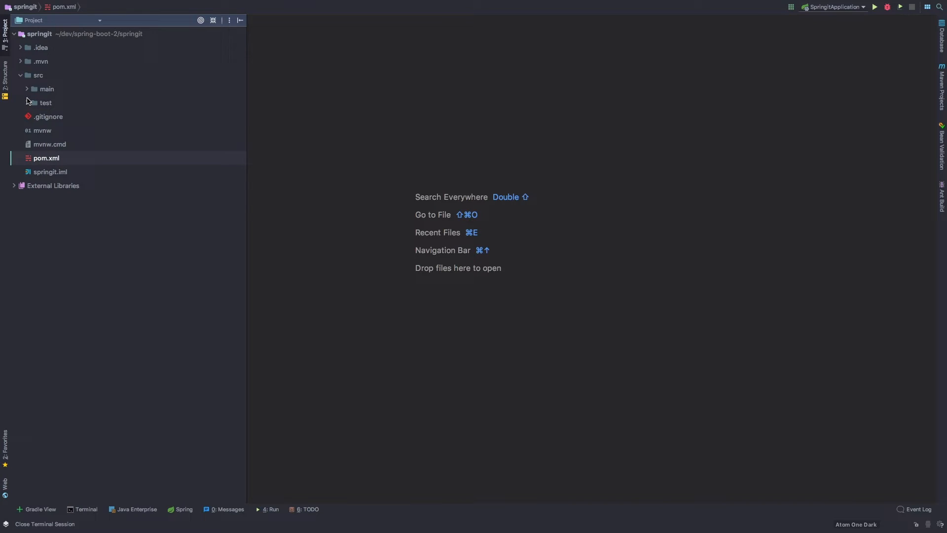
left_click(47, 89)
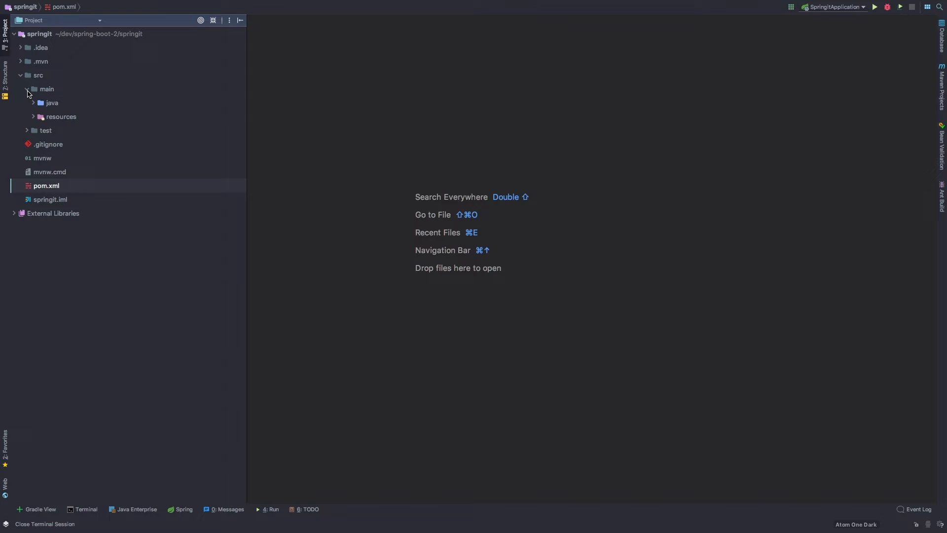
left_click(34, 102)
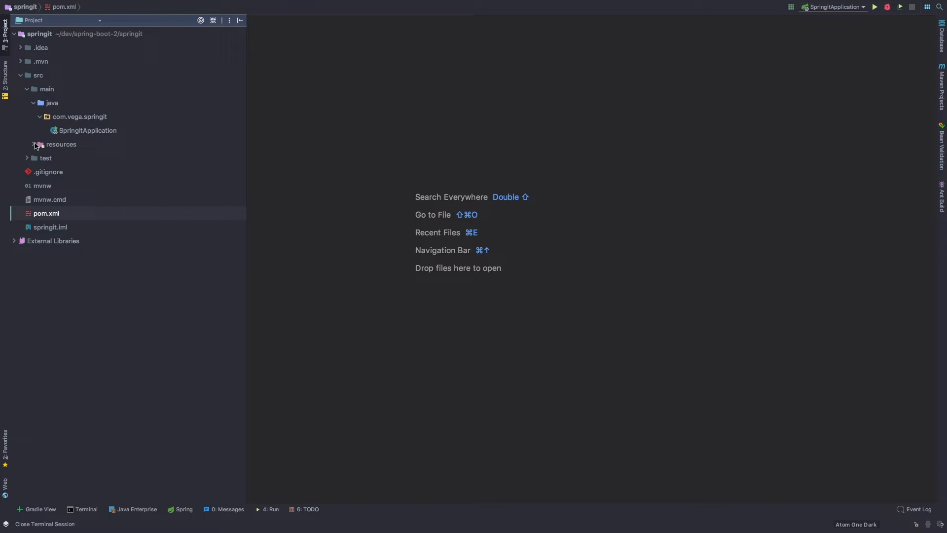
left_click(38, 144)
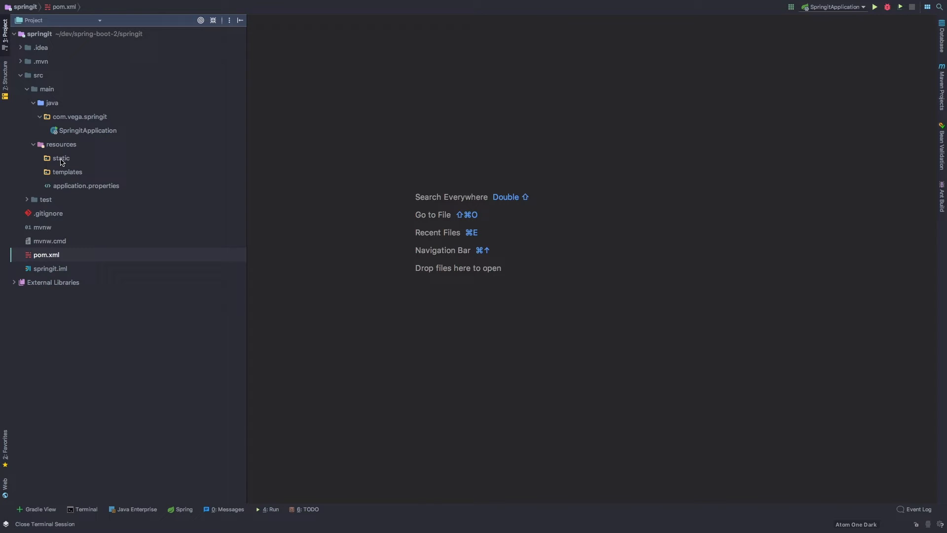
mouse_move(65, 189)
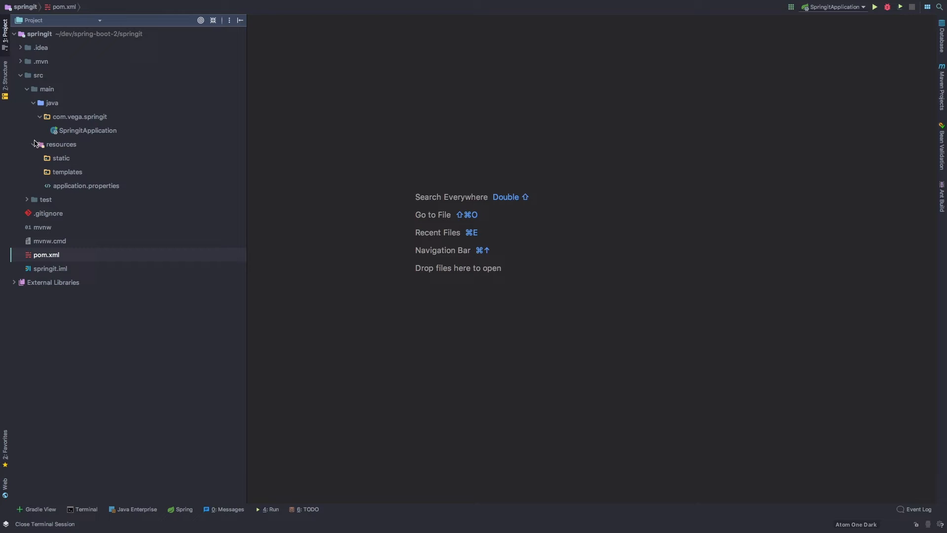
left_click(33, 144)
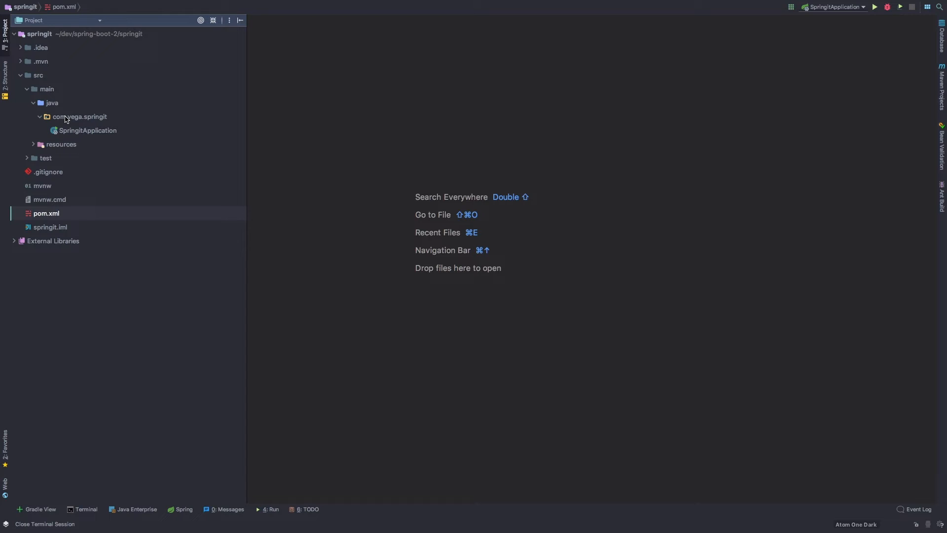
left_click(88, 130)
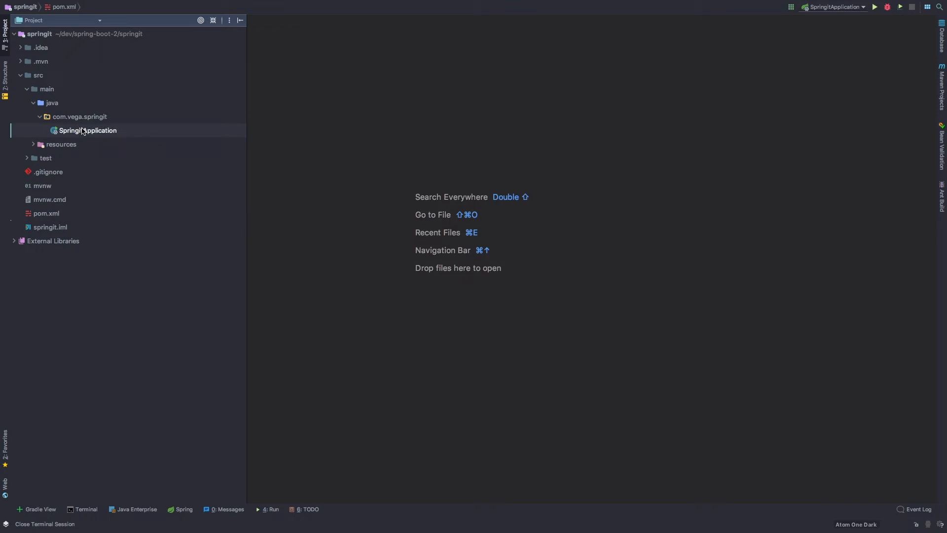
double_click(88, 131)
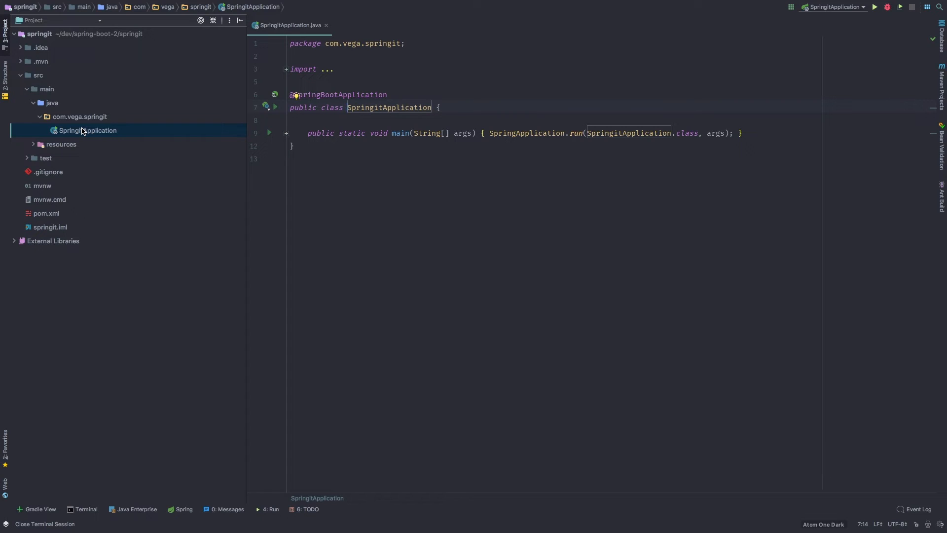
mouse_move(265, 158)
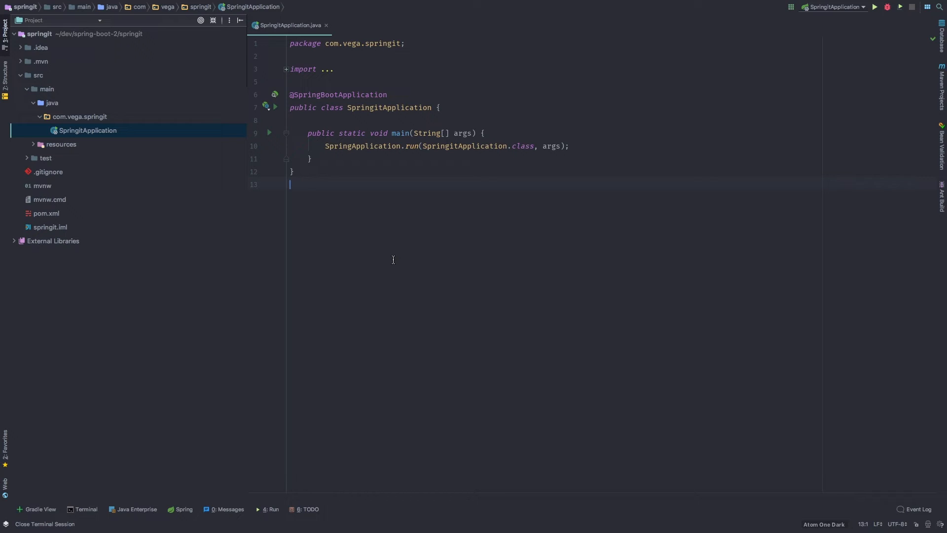
mouse_move(492, 54)
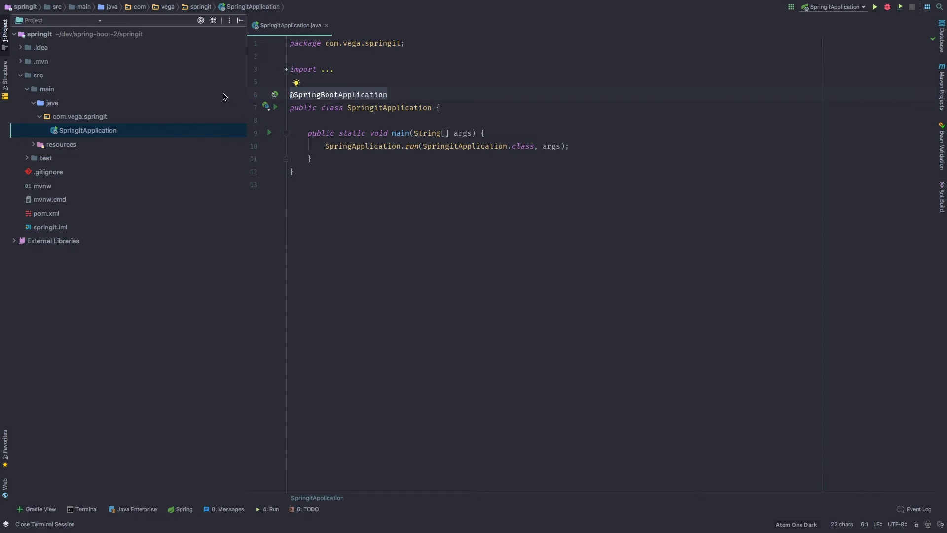
mouse_move(338, 95)
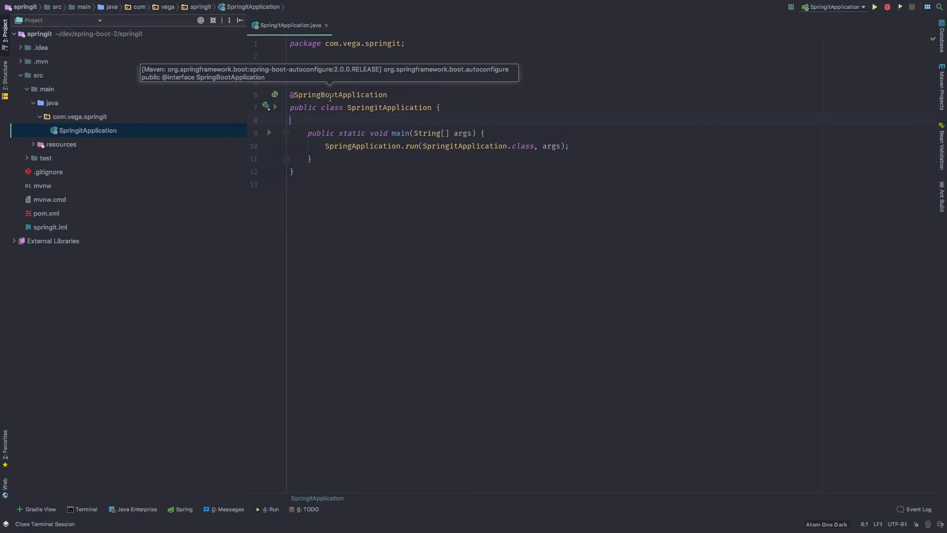
left_click(338, 94)
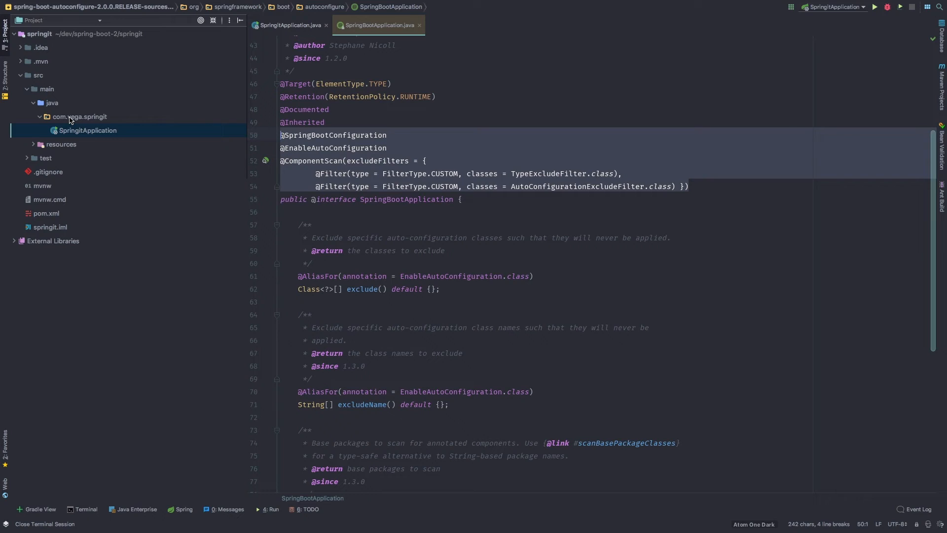
left_click(79, 116)
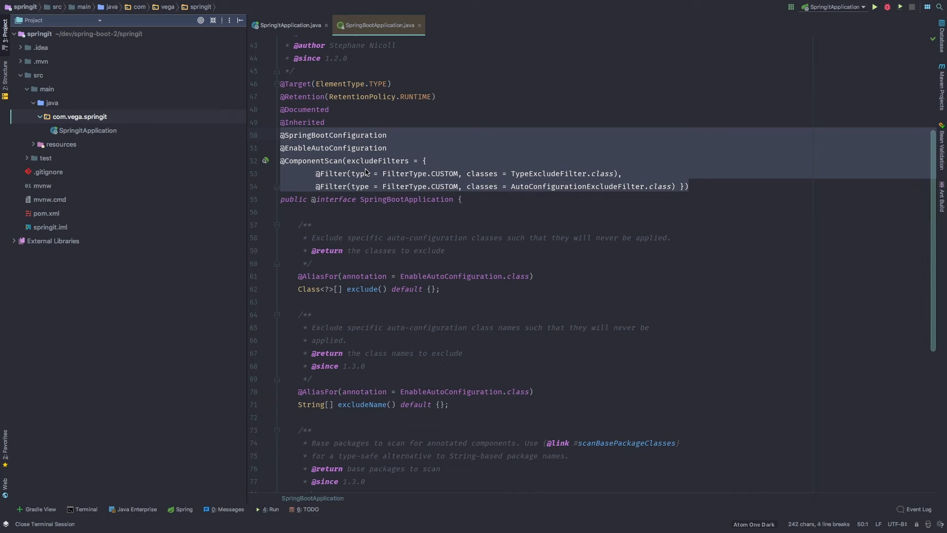
mouse_move(269, 166)
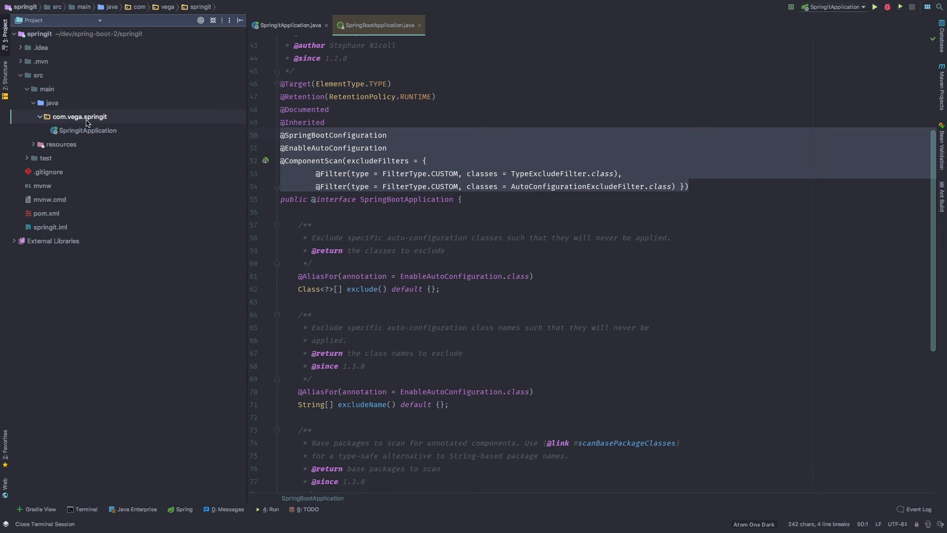
mouse_move(357, 159)
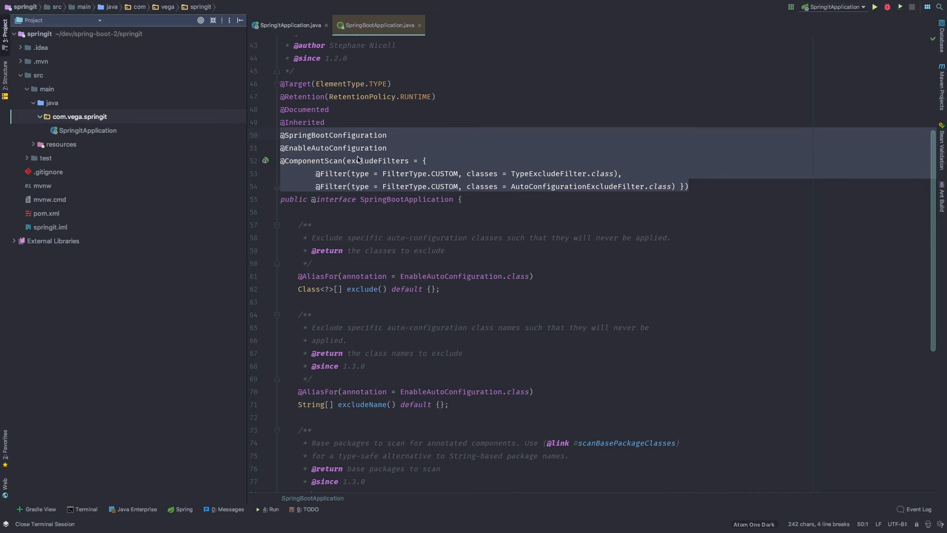
mouse_move(373, 190)
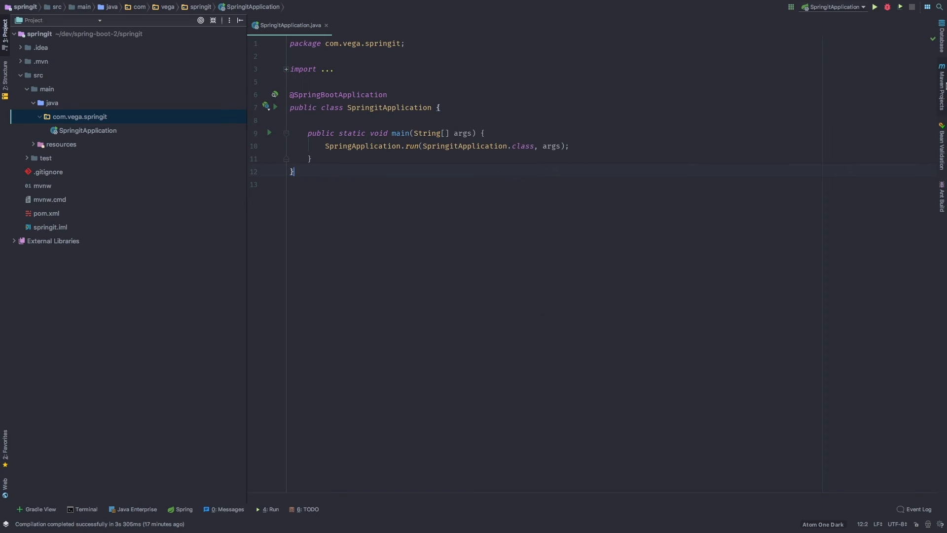
mouse_move(875, 7)
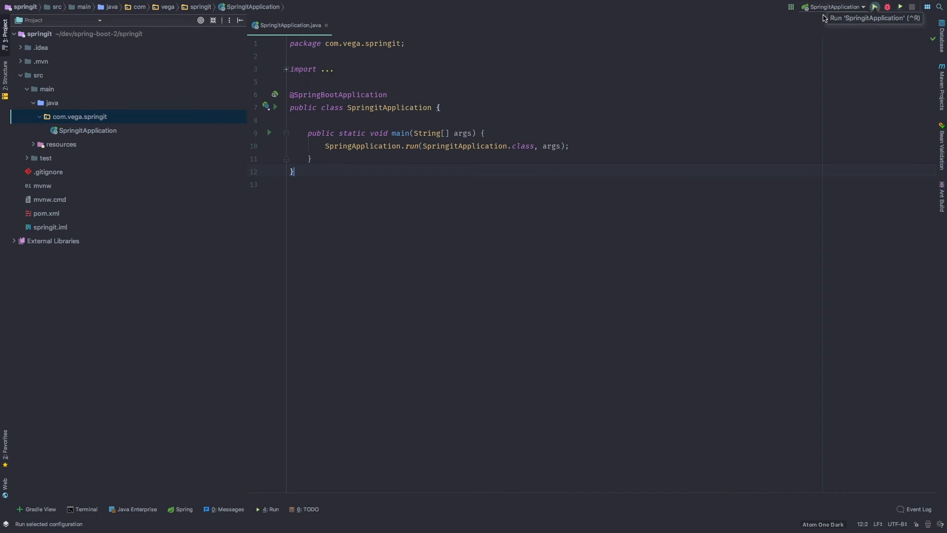
Close the annotation source and run SpringitApplication from the gutter, starting Tomcat on port 8080
left_click(268, 133)
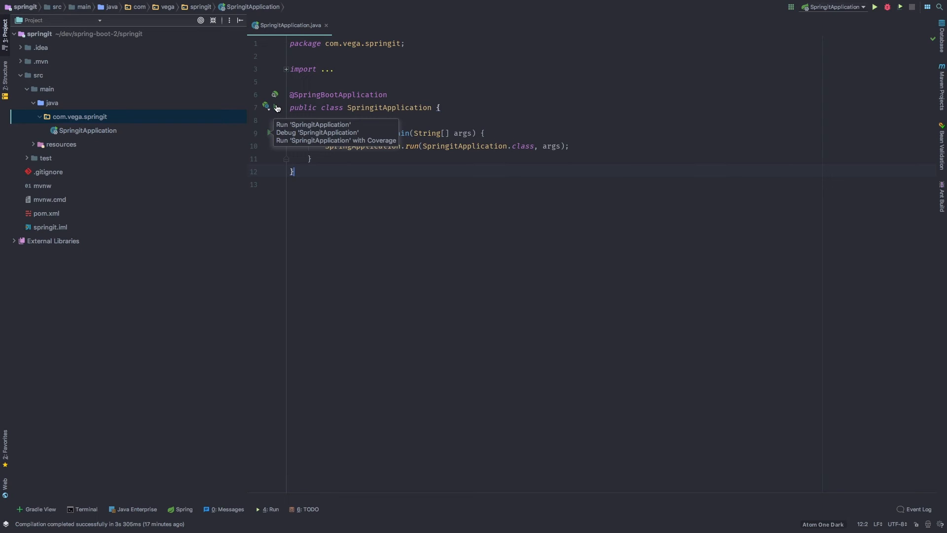
left_click(275, 108)
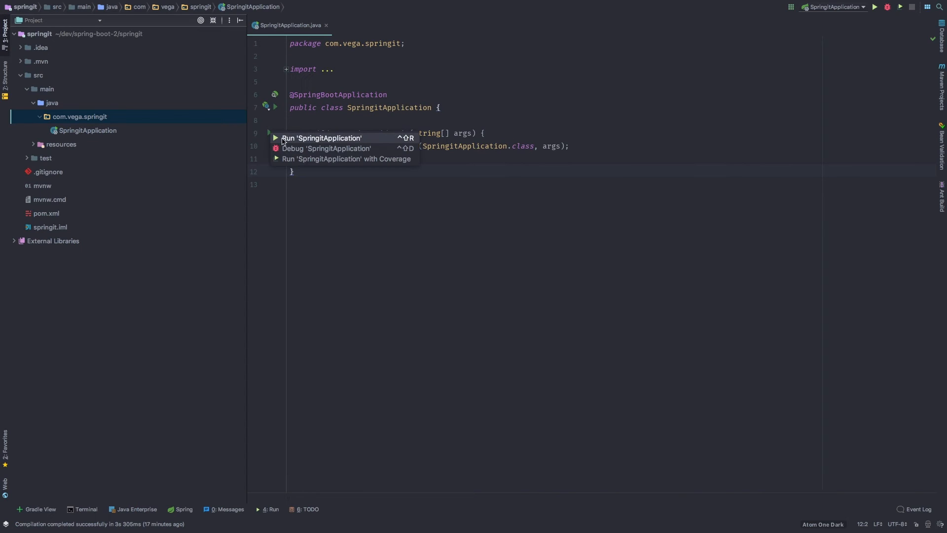
left_click(323, 139)
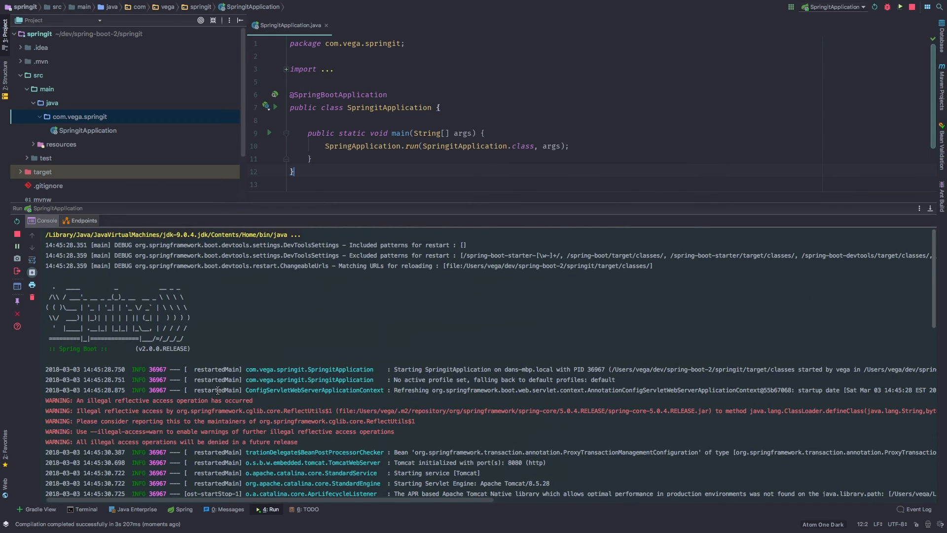
mouse_move(46, 400)
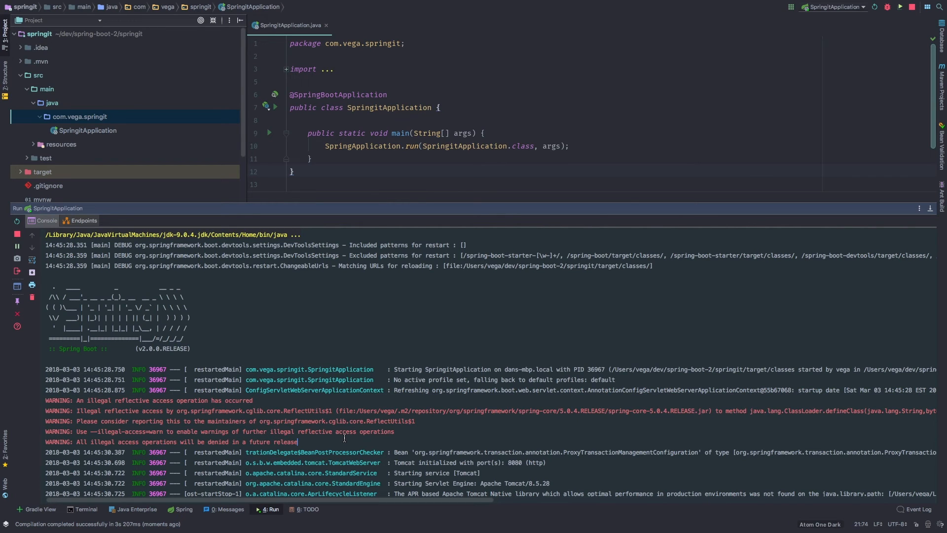
mouse_move(193, 375)
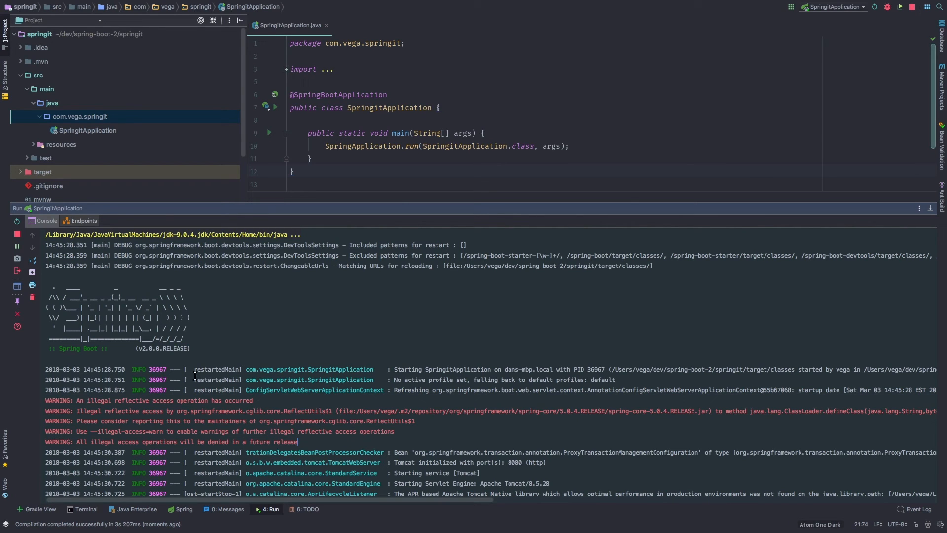
mouse_move(247, 401)
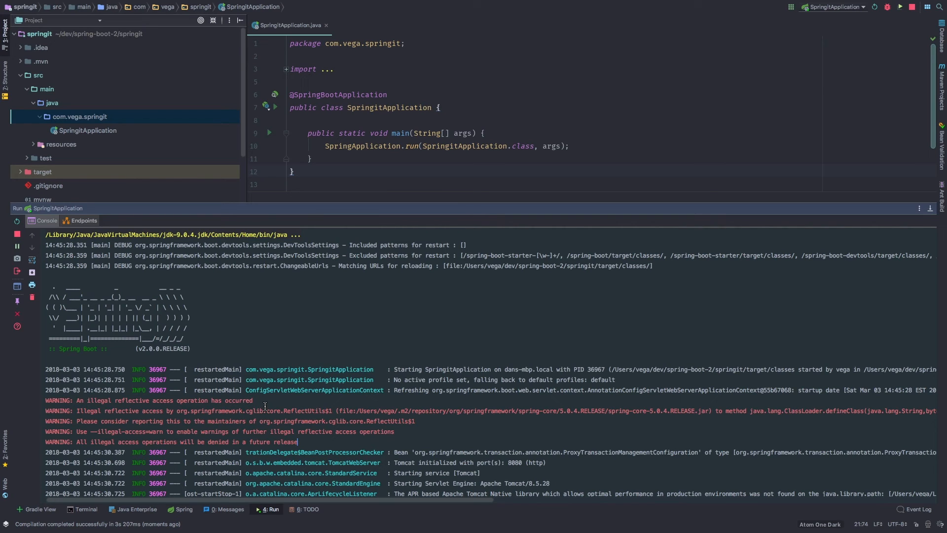
mouse_move(273, 407)
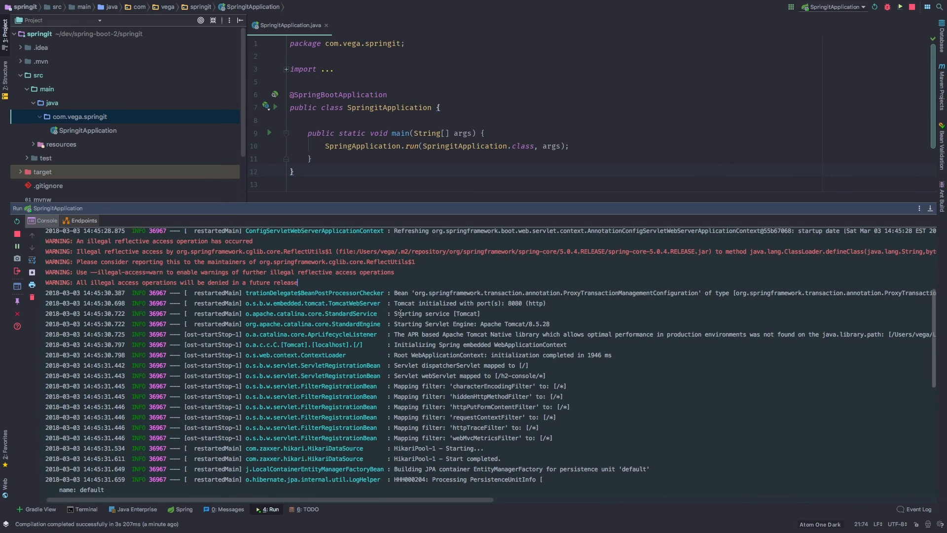
Locate and highlight the 'Tomcat started on port(s): 8080' line in the Run console
scroll("down", 3)
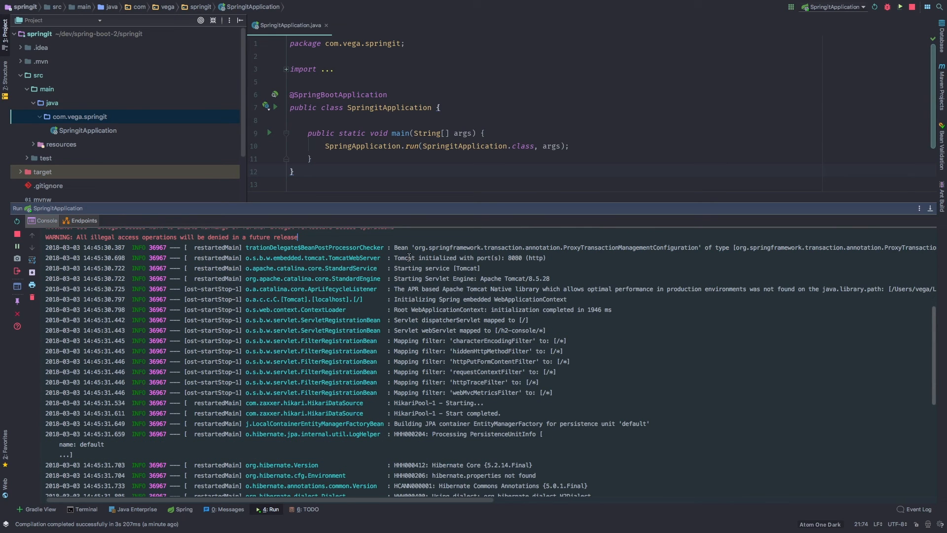
mouse_move(477, 264)
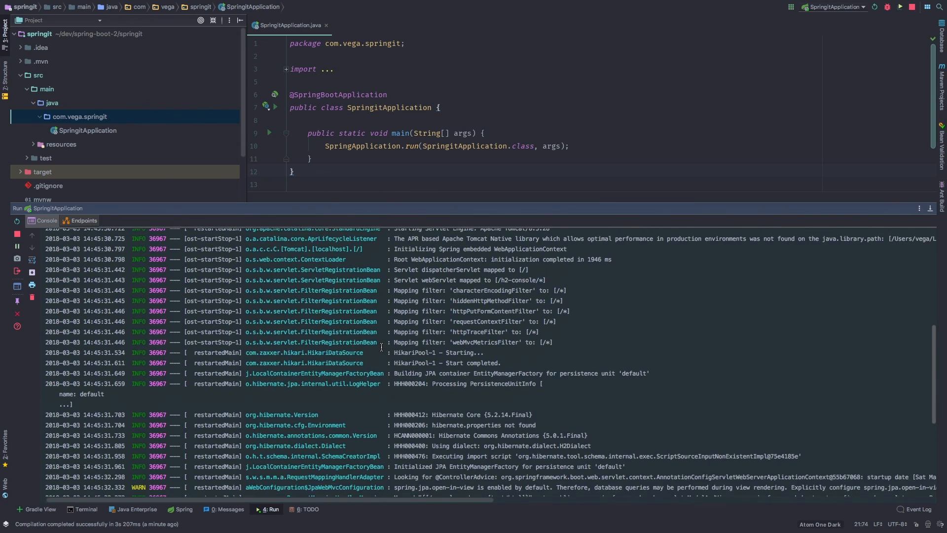
scroll("down", 3)
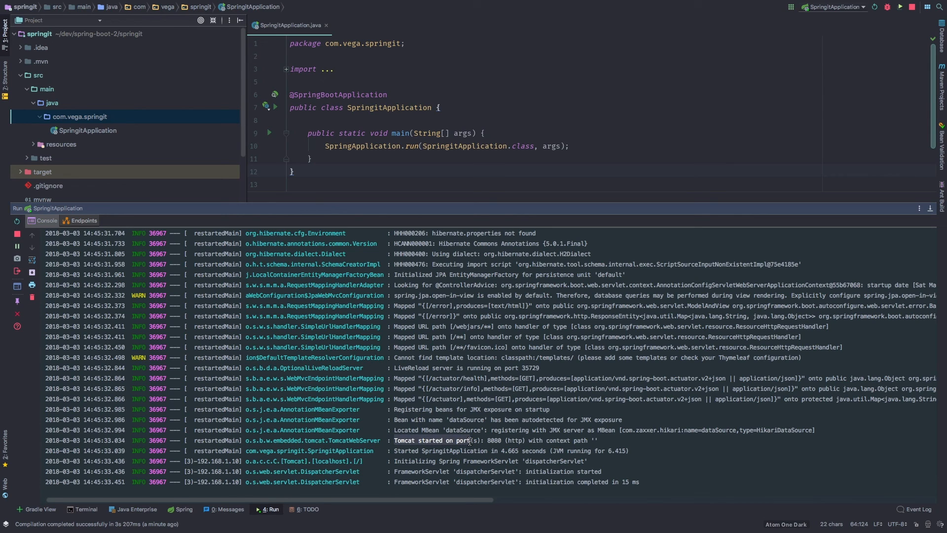
left_click_drag(468, 441, 603, 440)
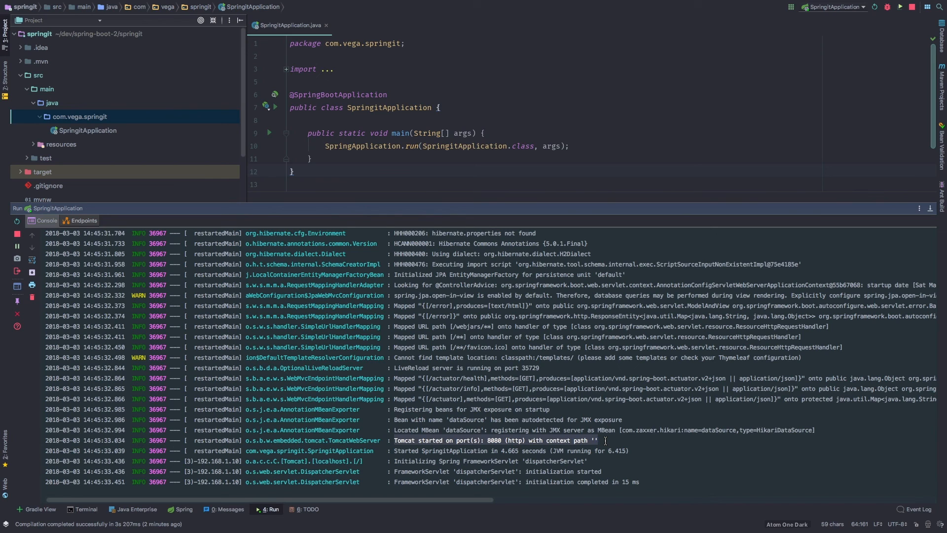
mouse_move(601, 440)
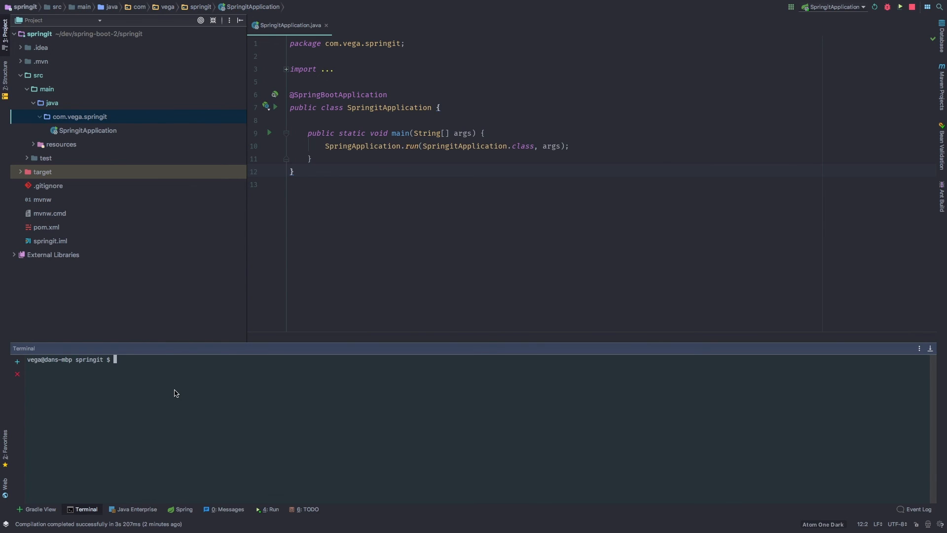
type("curl -i http://localhost")
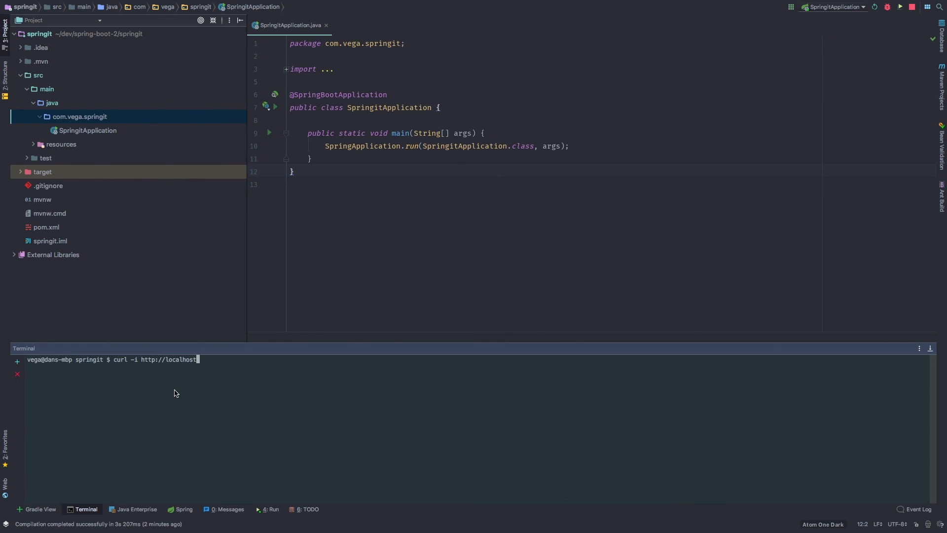
type(":8080")
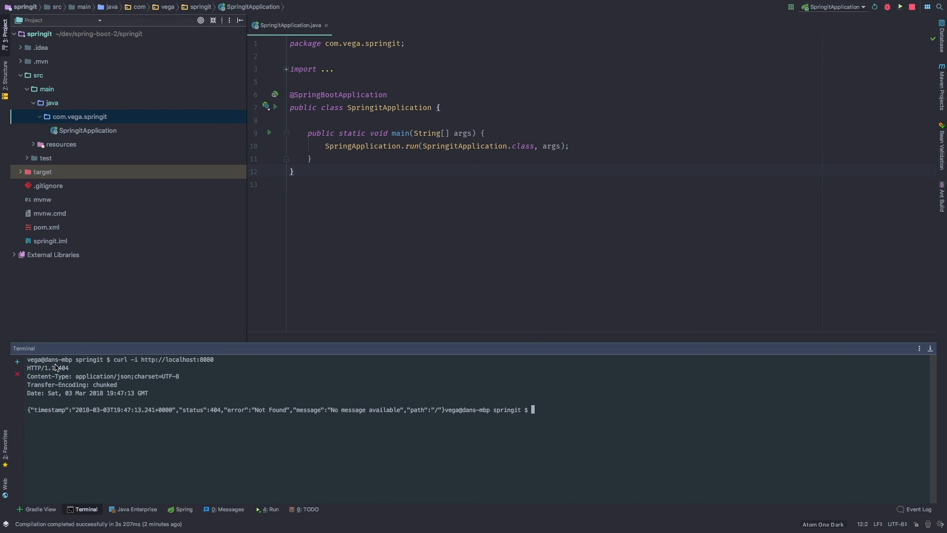
mouse_move(65, 368)
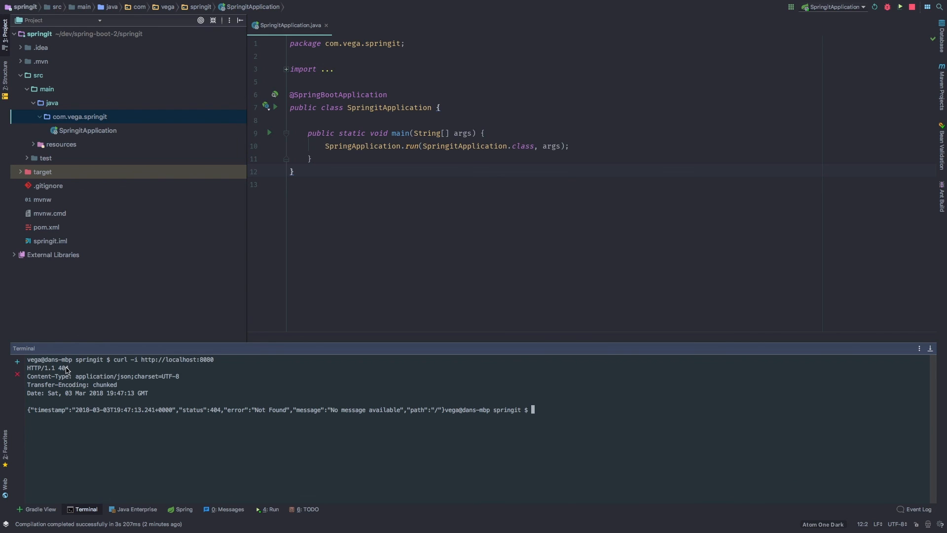
mouse_move(104, 427)
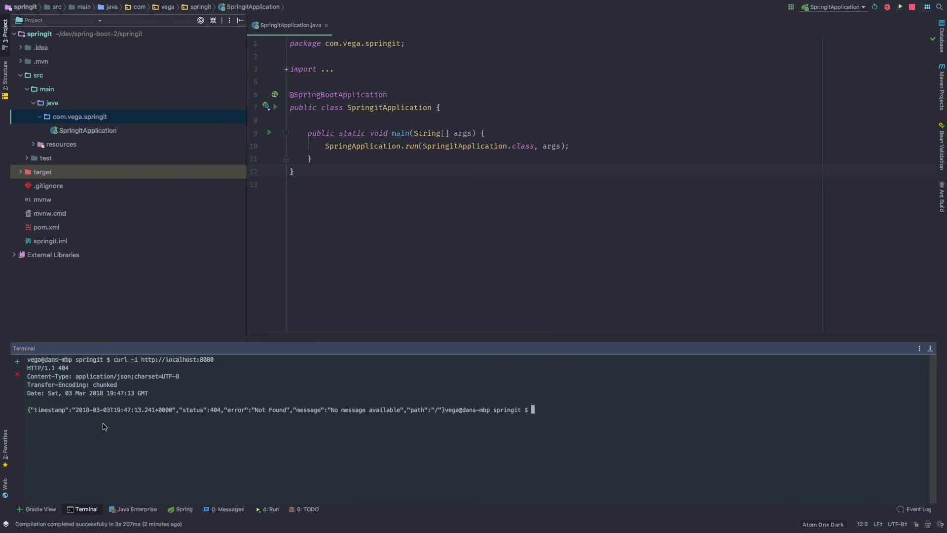
mouse_move(354, 444)
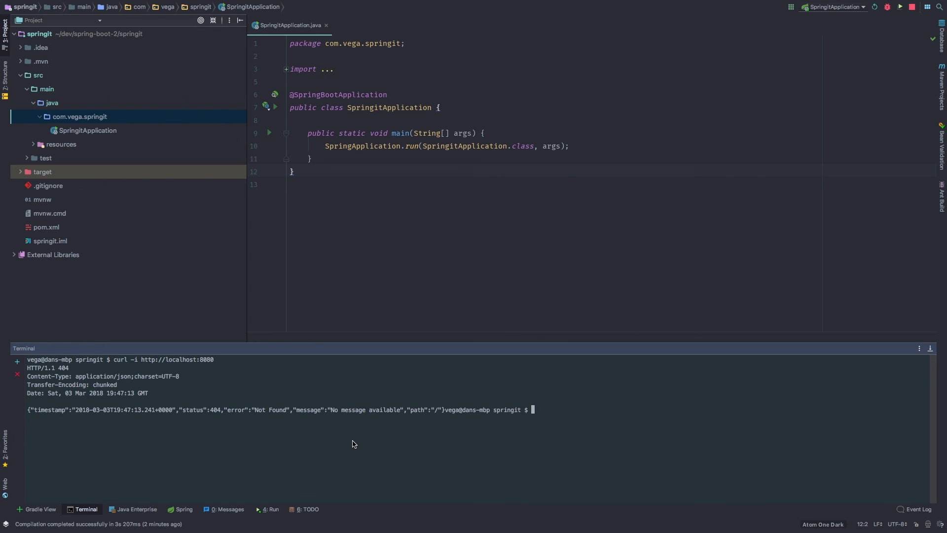
mouse_move(47, 351)
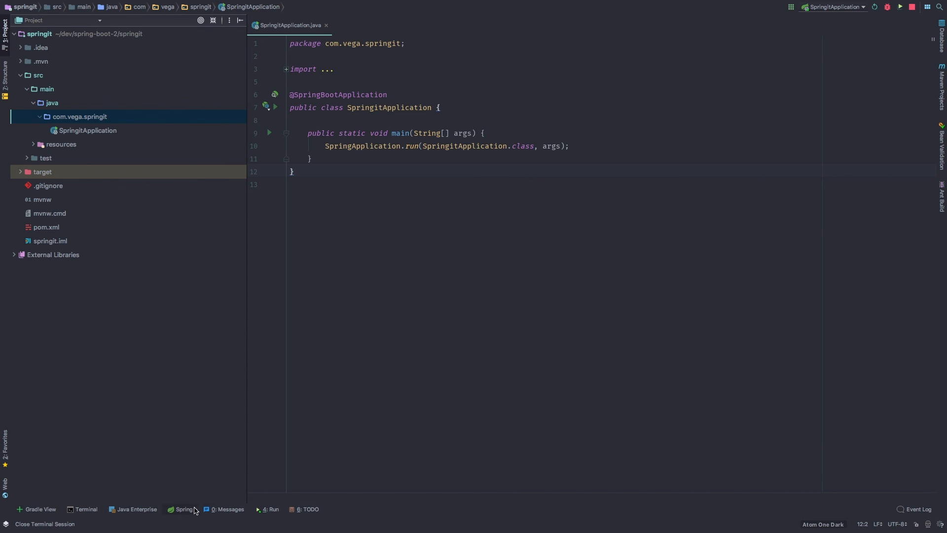
left_click(267, 510)
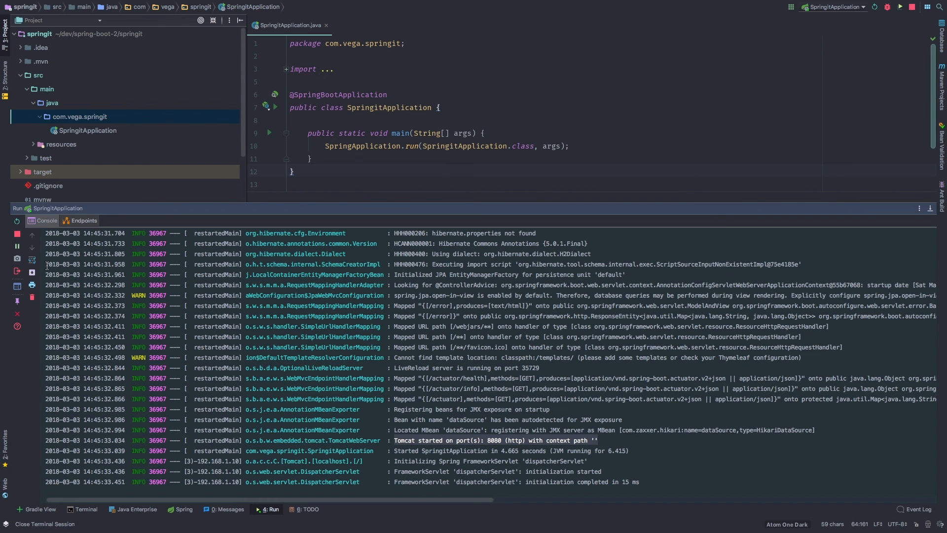